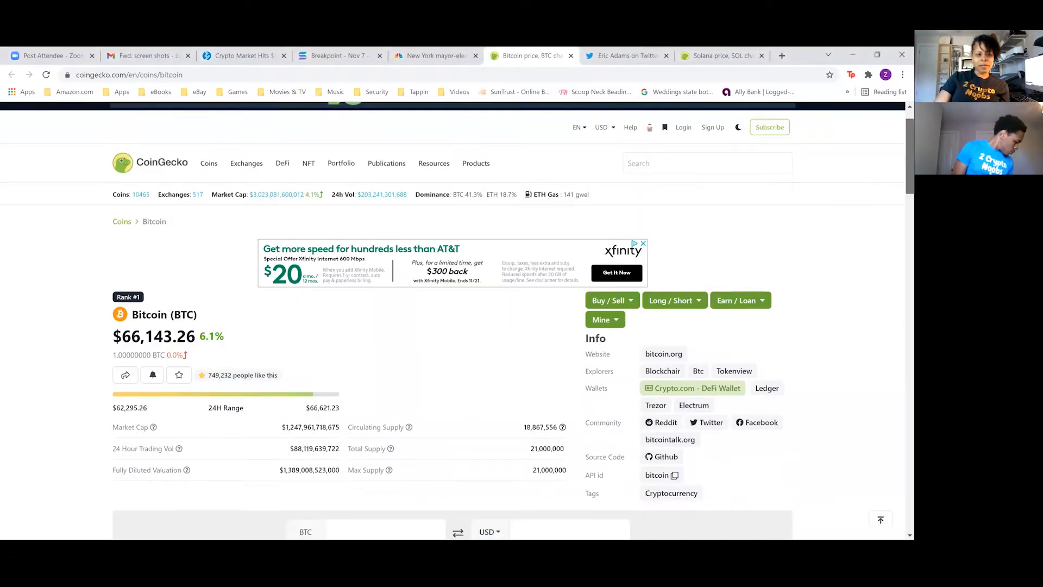
Review Solana's page: $248.53, $242.14–$252.07 daily range, 302.6M circulating supply
scroll(down, 3)
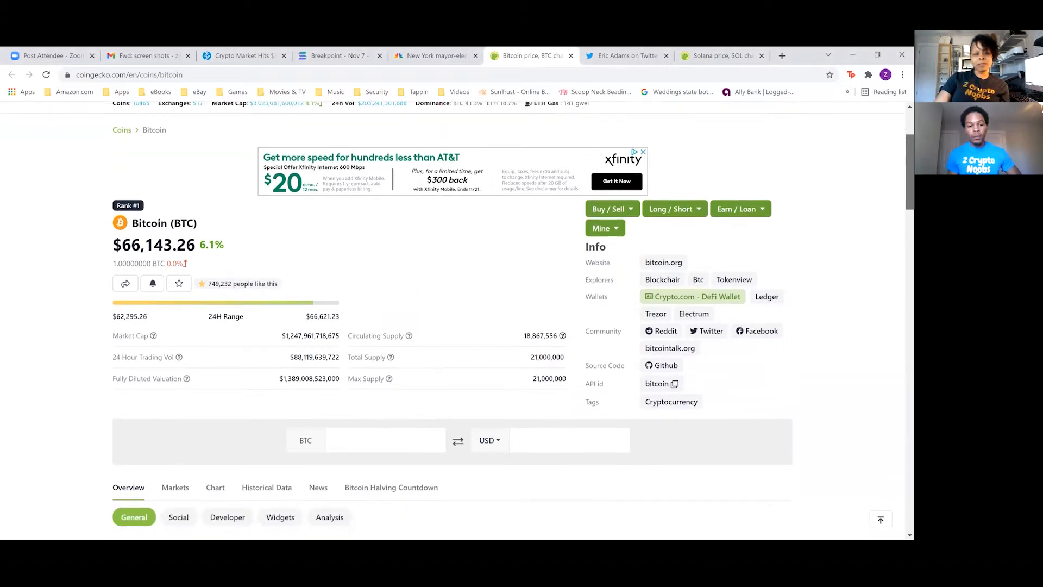
scroll(down, 3)
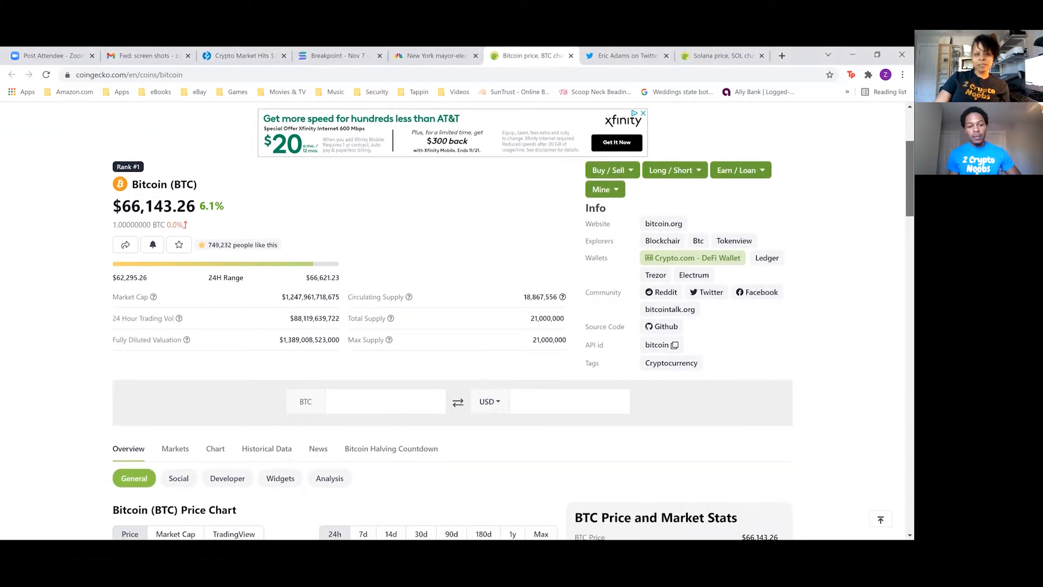
scroll(down, 3)
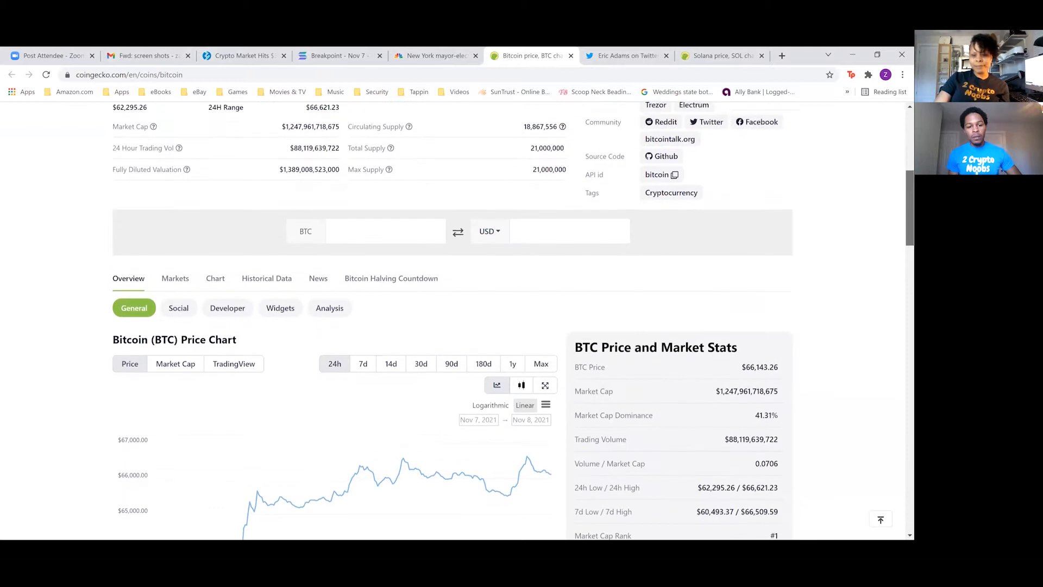
scroll(down, 3)
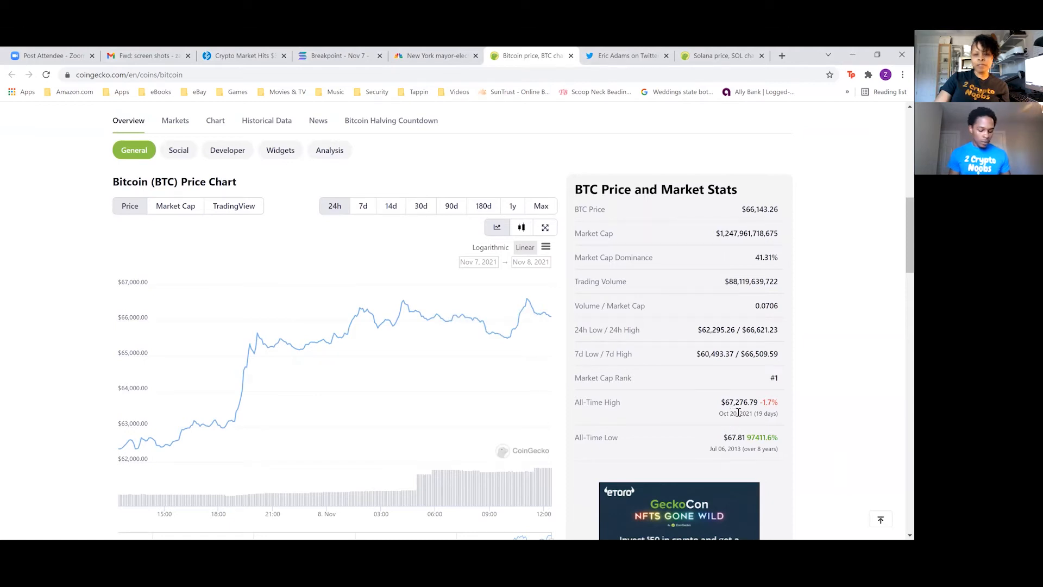
mouse_move(482, 349)
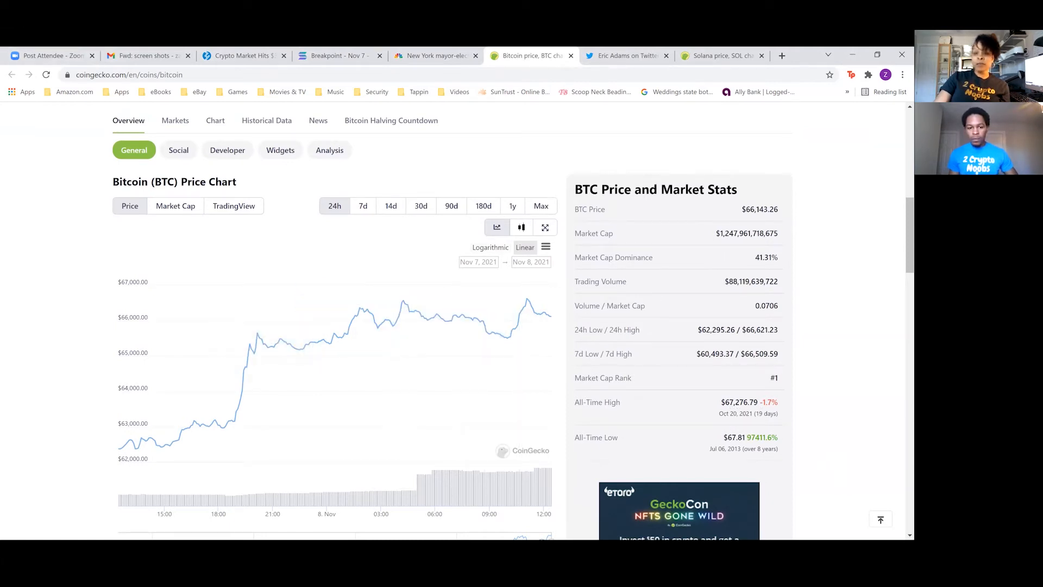
scroll(up, 3)
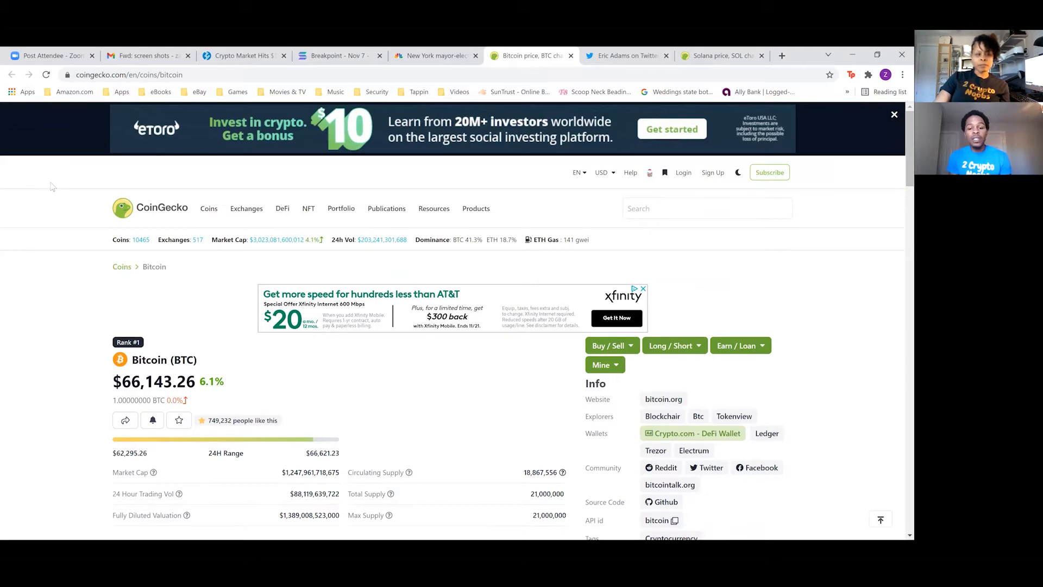
mouse_move(489, 311)
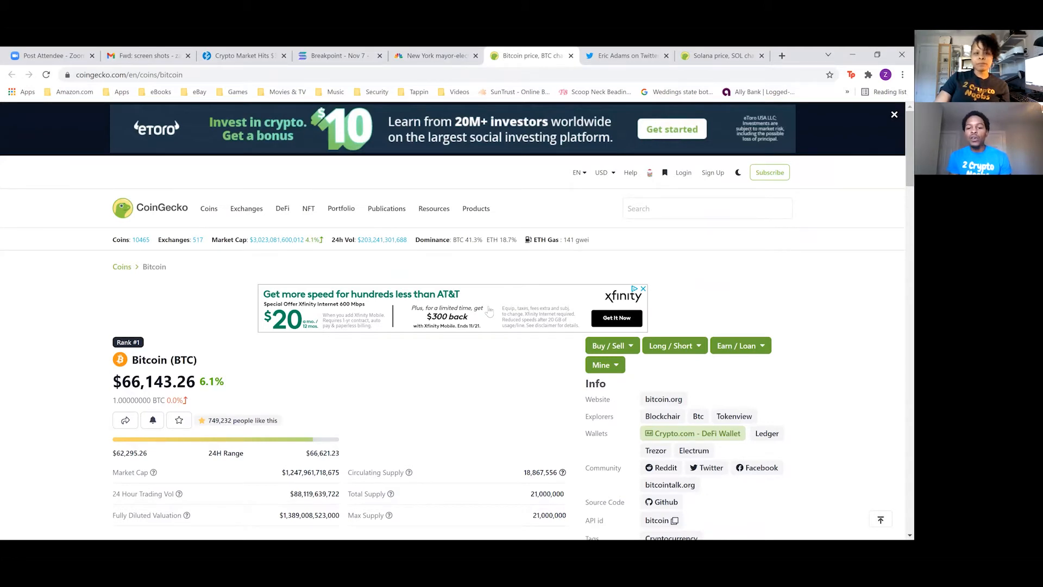
click(387, 208)
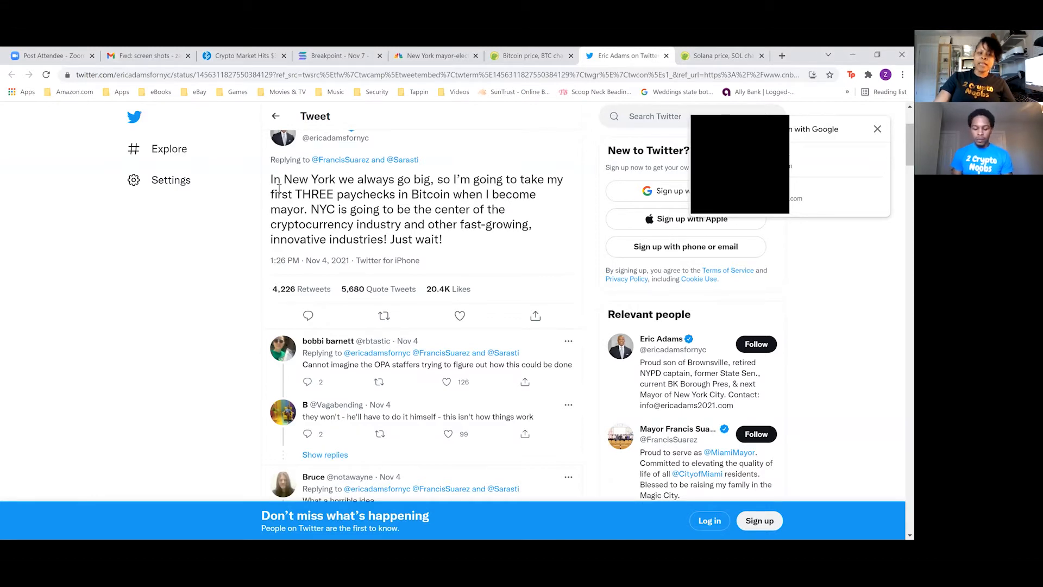
mouse_move(235, 165)
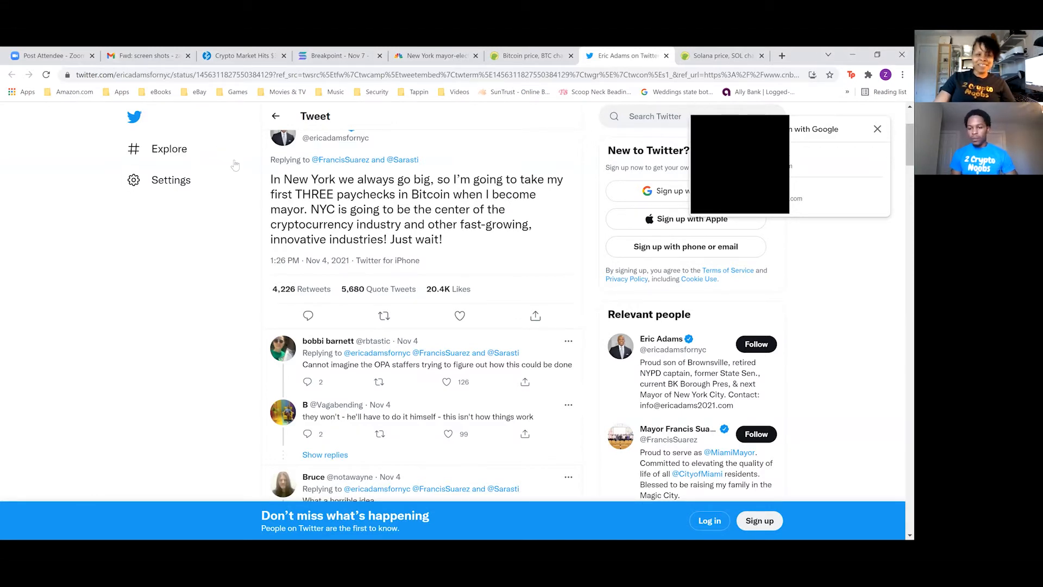
mouse_move(392, 181)
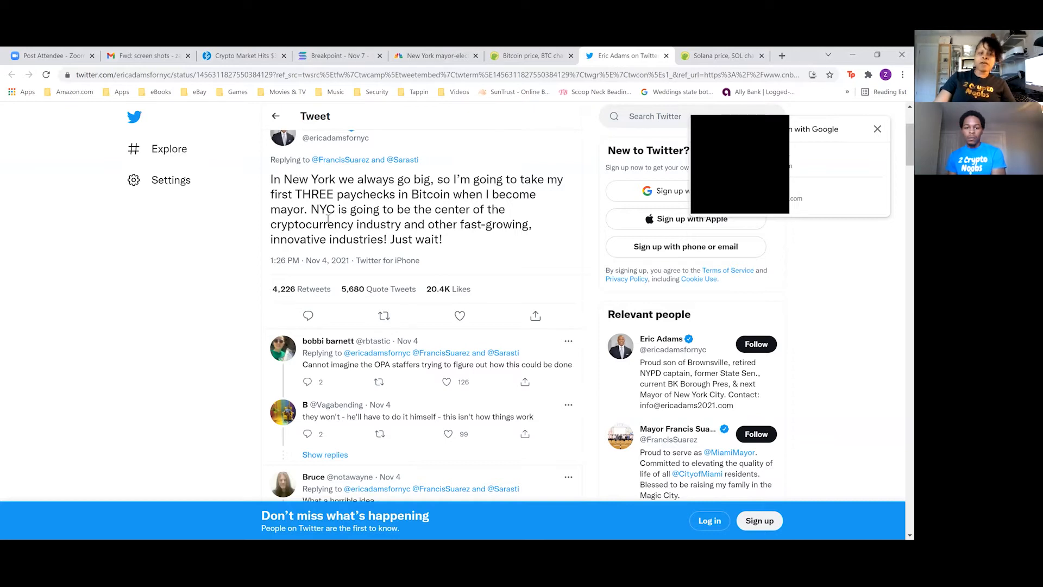
mouse_move(418, 217)
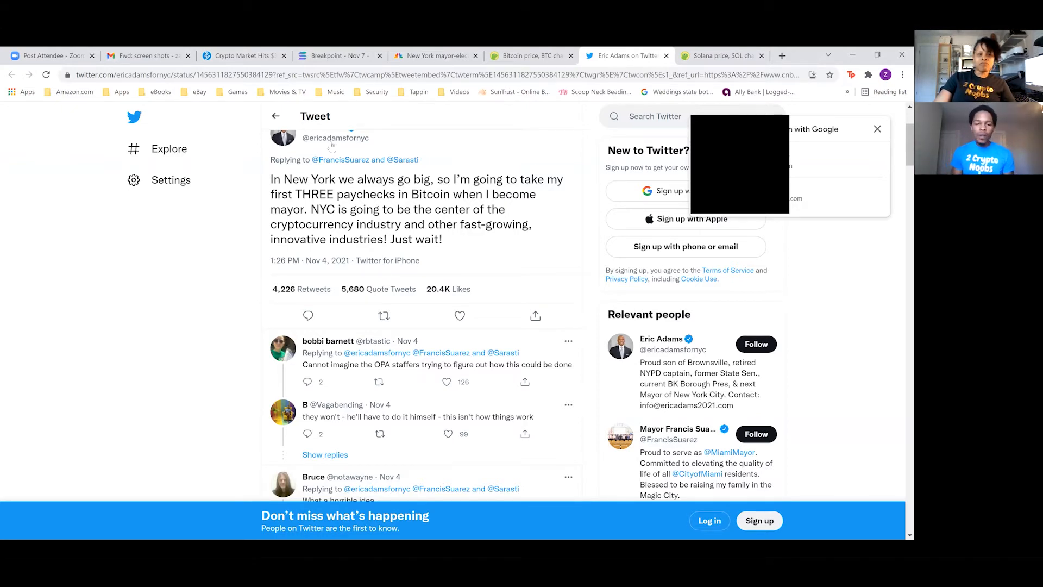
mouse_move(140, 245)
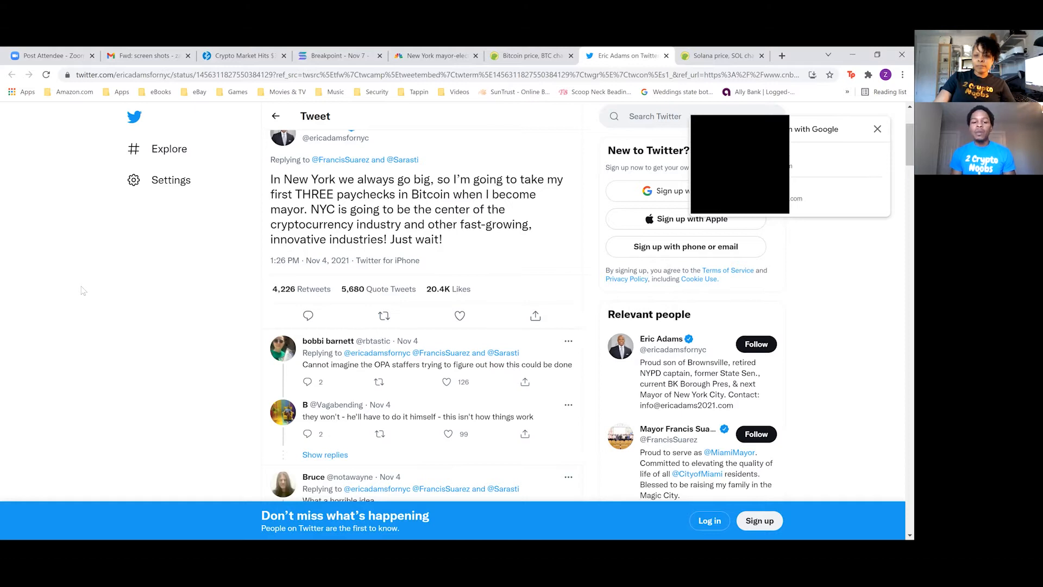
mouse_move(78, 291)
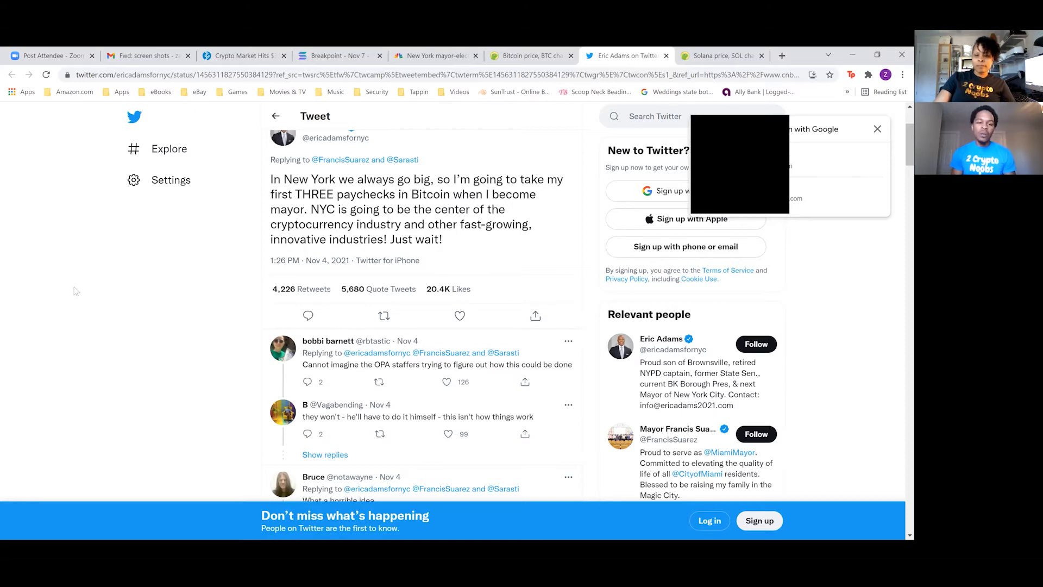
mouse_move(163, 110)
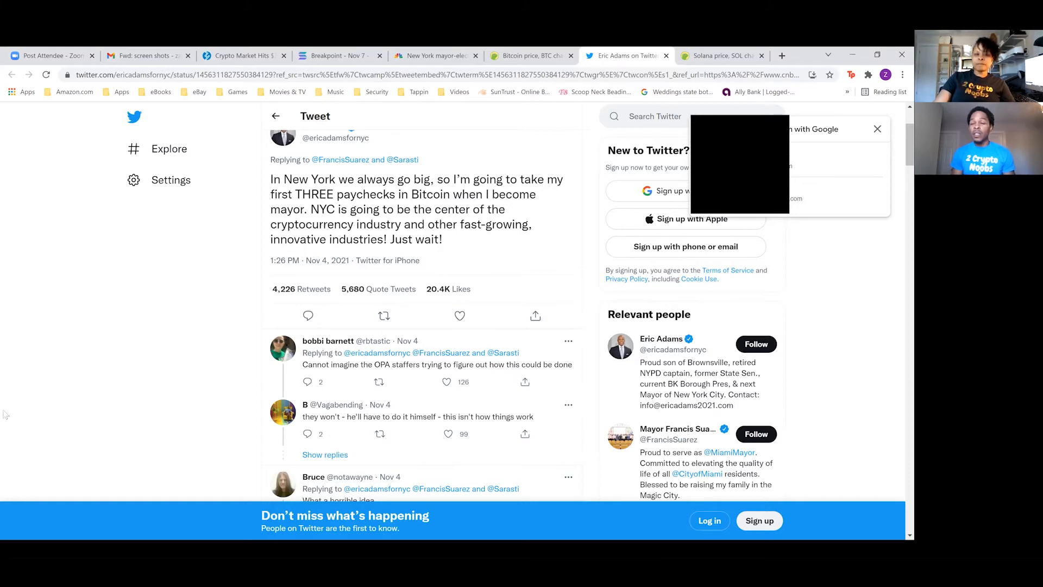
mouse_move(57, 267)
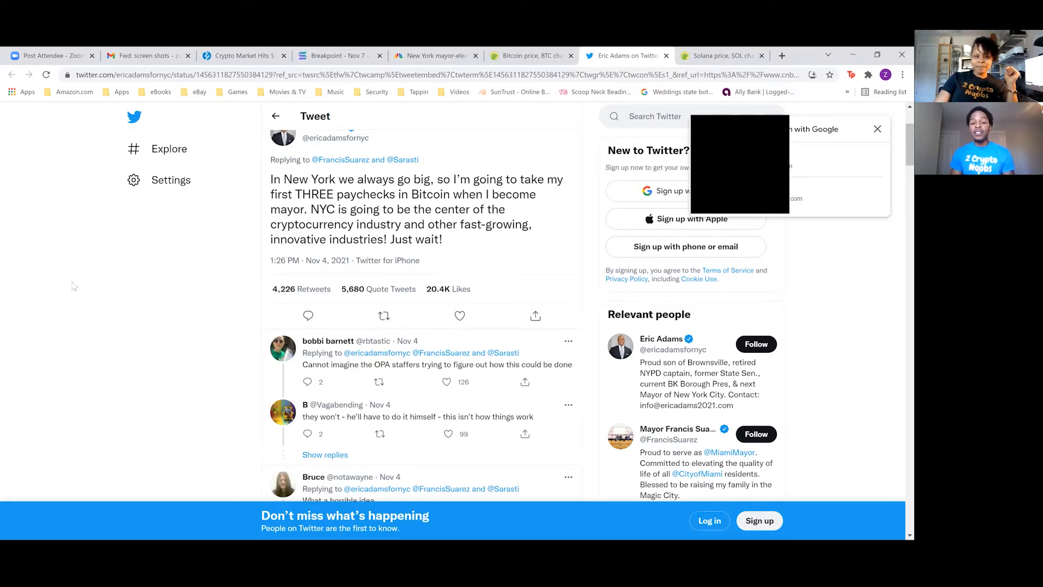
mouse_move(152, 302)
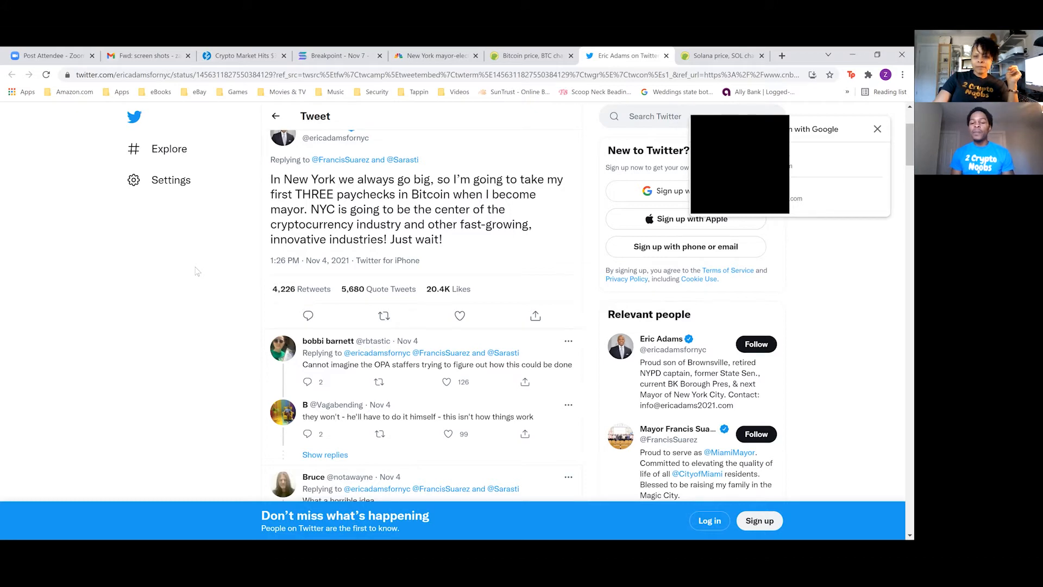
mouse_move(234, 233)
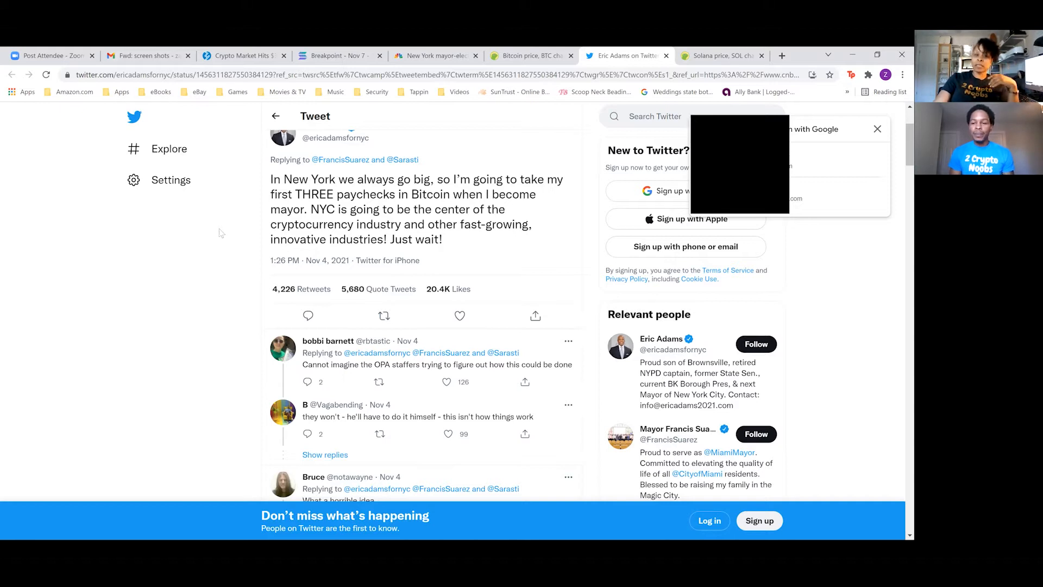
mouse_move(96, 294)
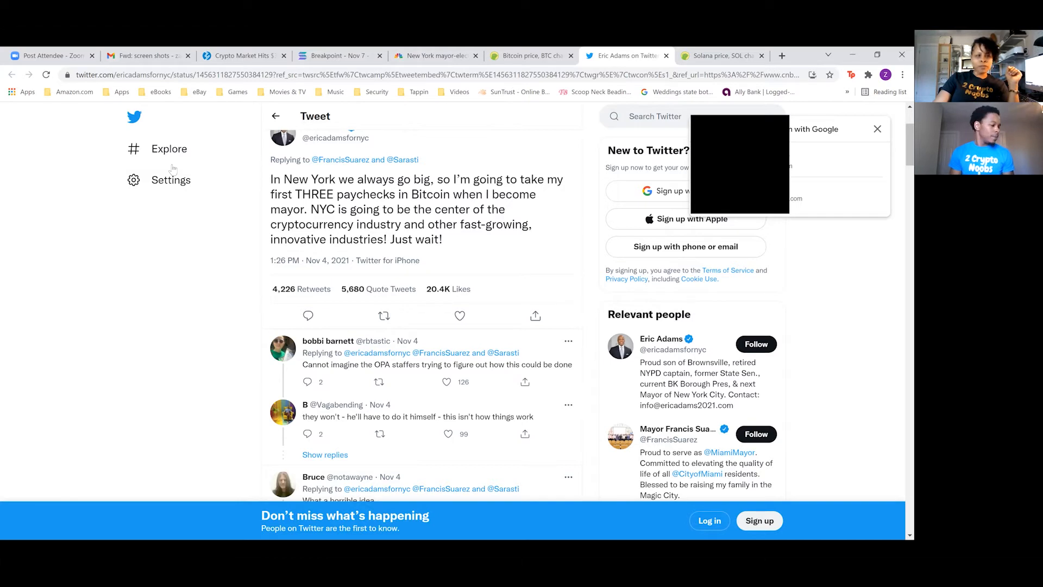
mouse_move(181, 303)
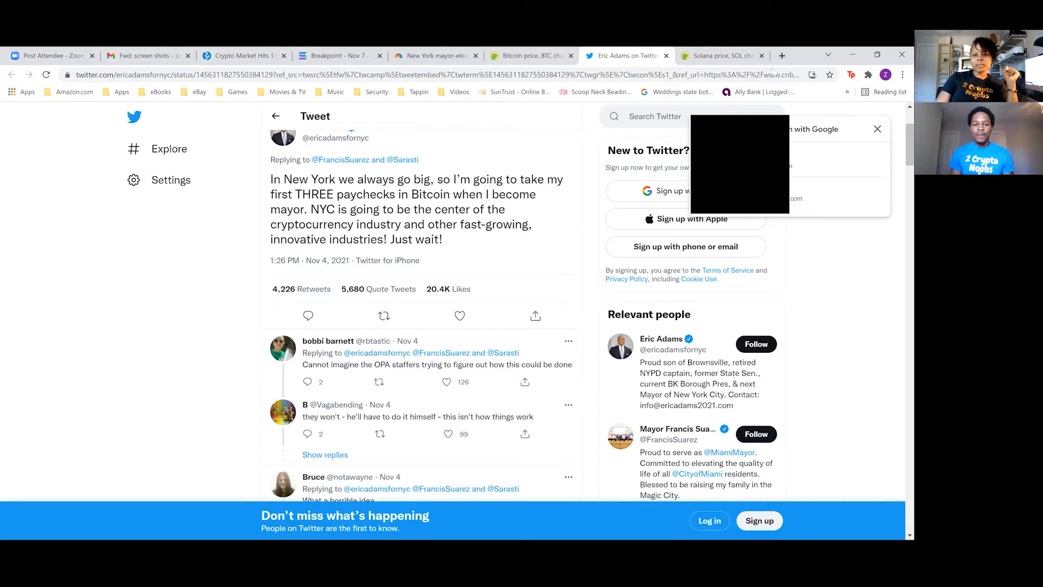
click(720, 56)
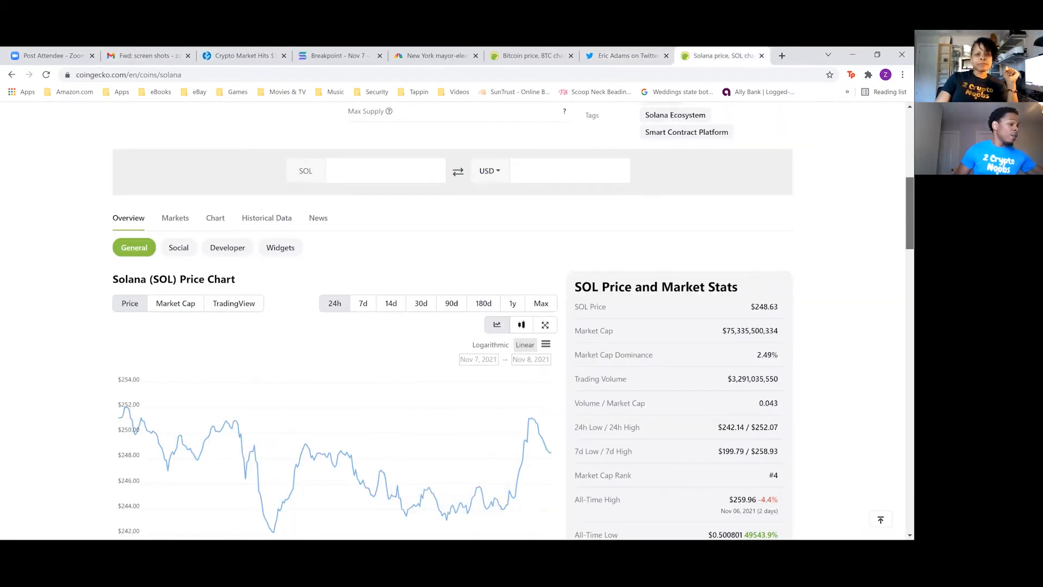
scroll(down, 3)
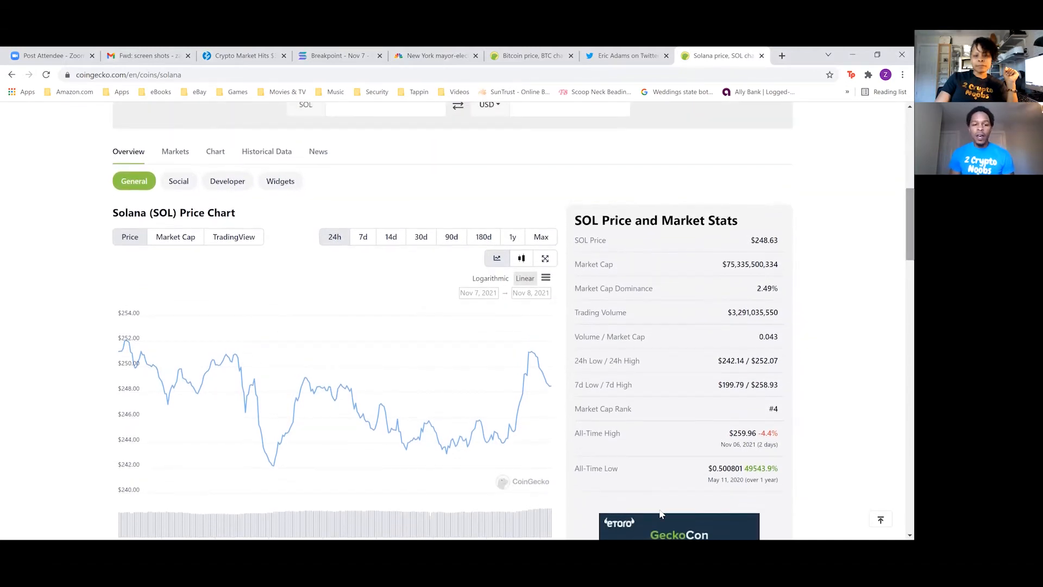
mouse_move(526, 349)
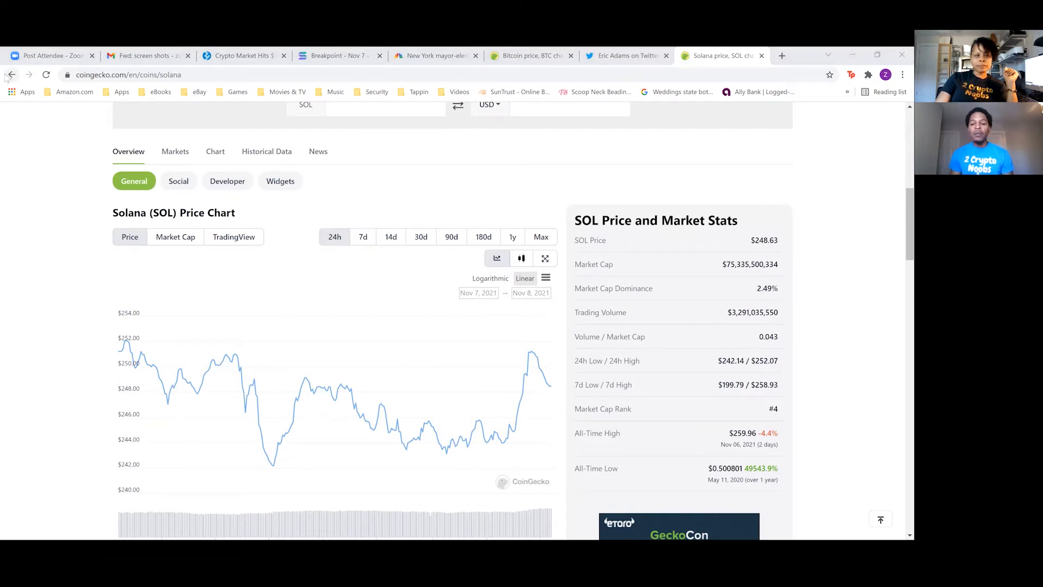
mouse_move(10, 74)
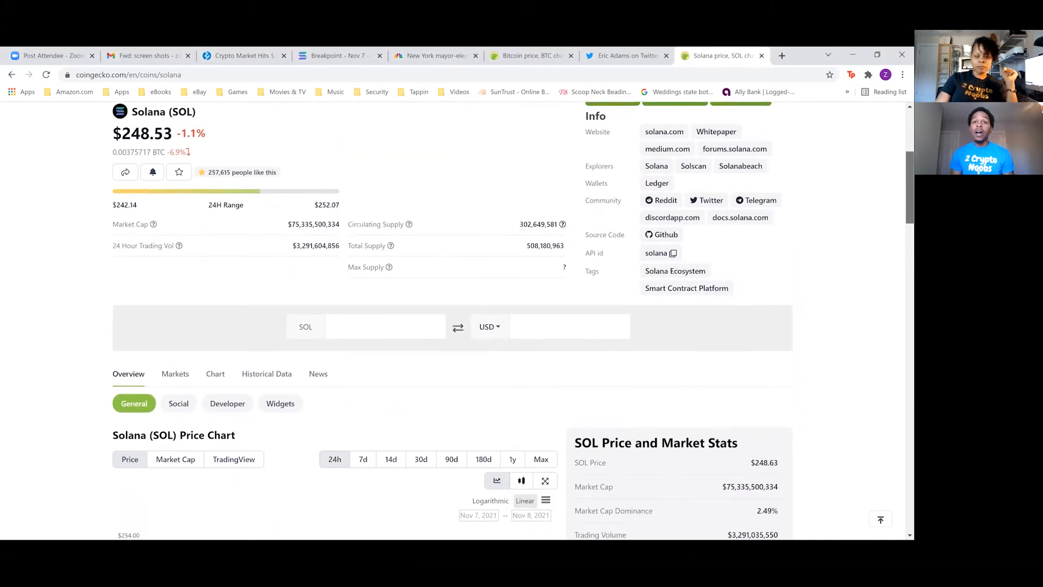
scroll(down, 3)
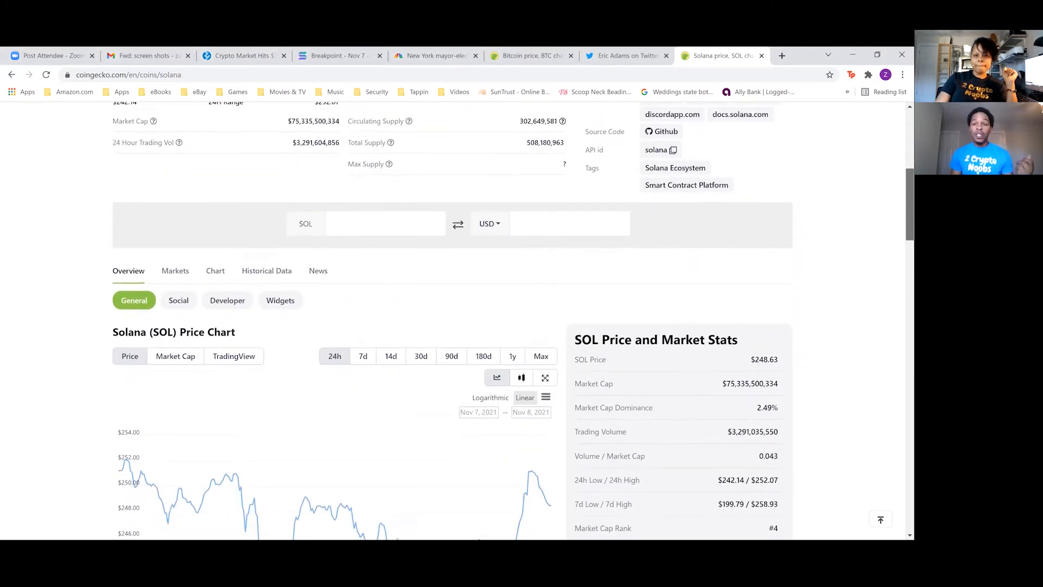
scroll(down, 3)
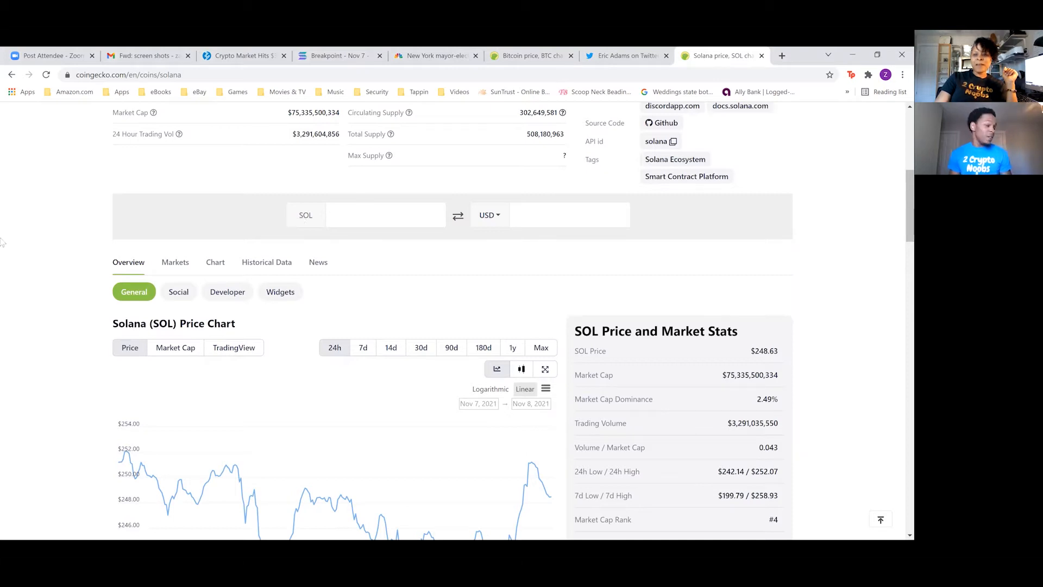
mouse_move(5, 289)
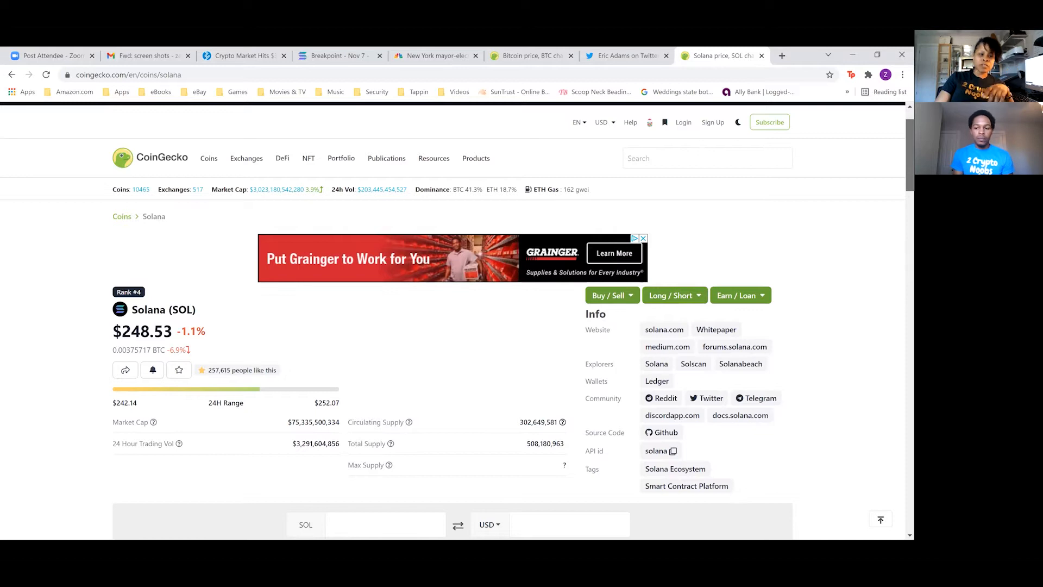
scroll(down, 3)
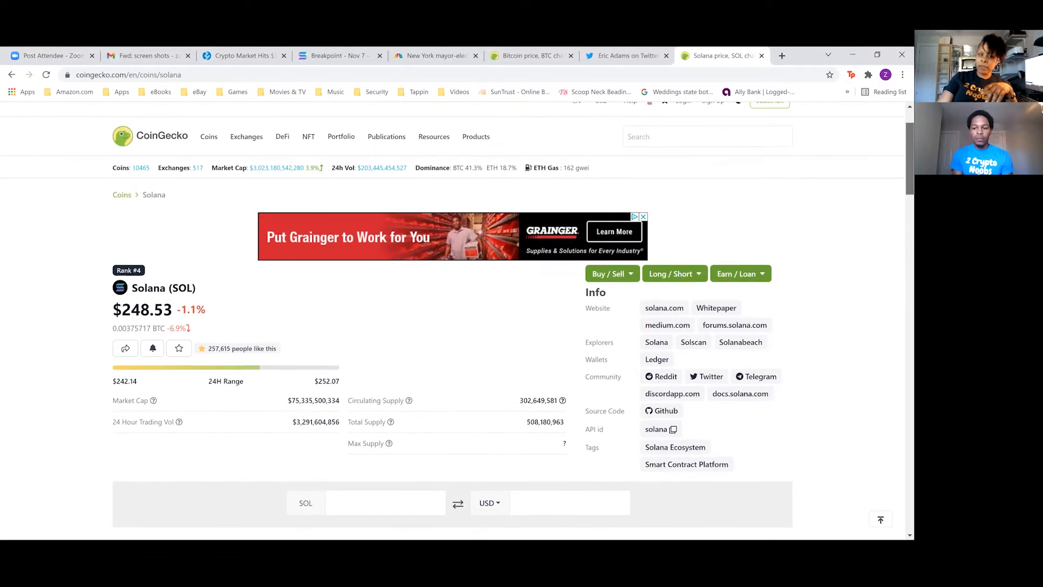
scroll(down, 3)
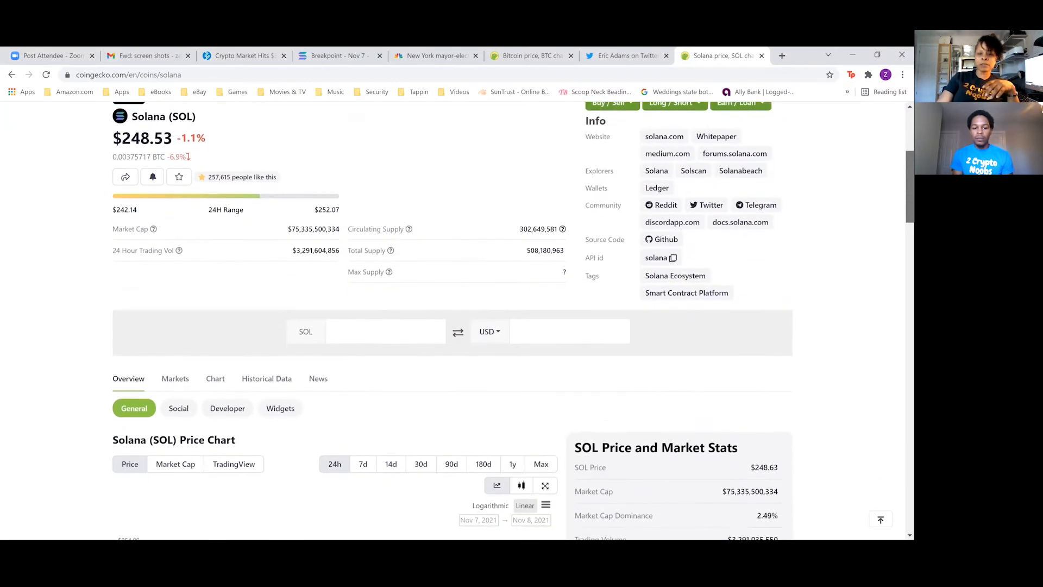
scroll(down, 3)
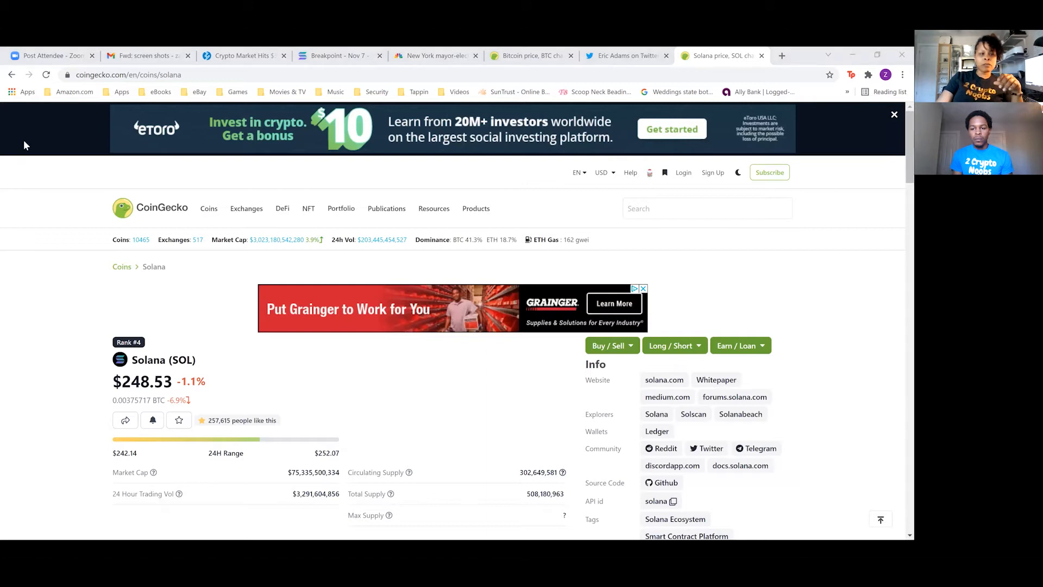
click(338, 56)
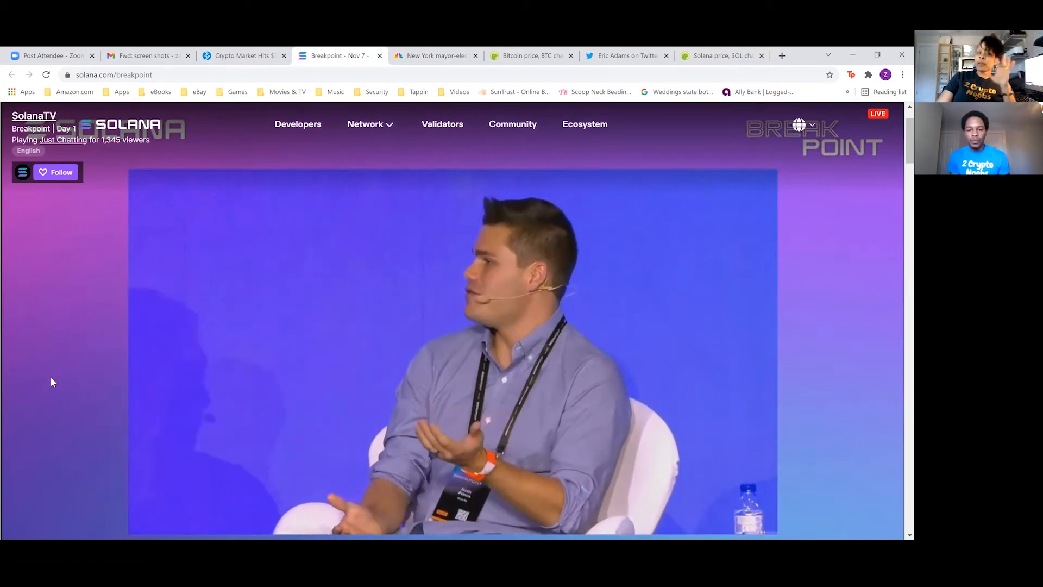
mouse_move(54, 364)
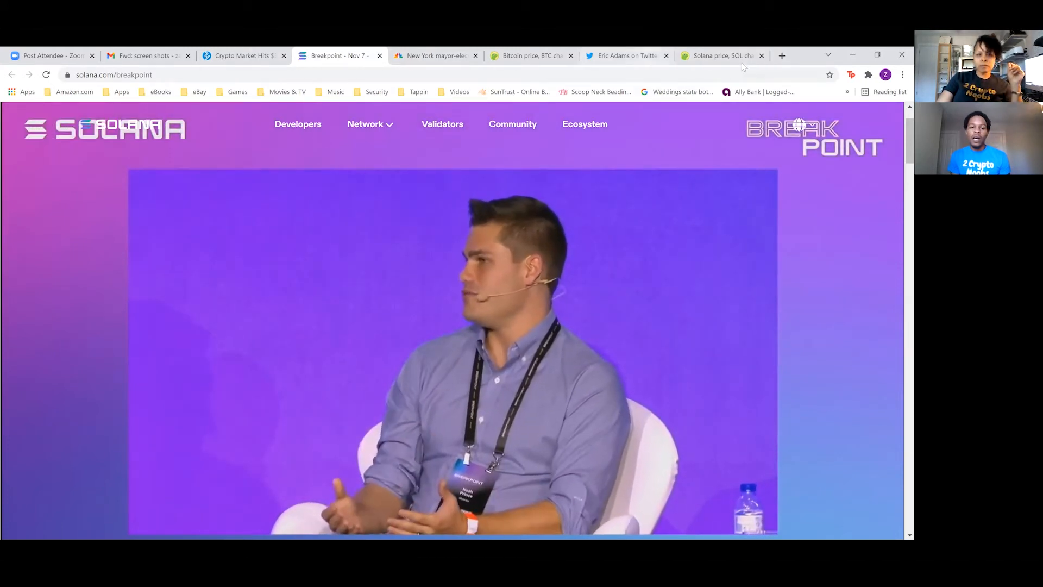
Return to the Solana coin page, with SOL holding at $248.53 and rank #4
click(718, 56)
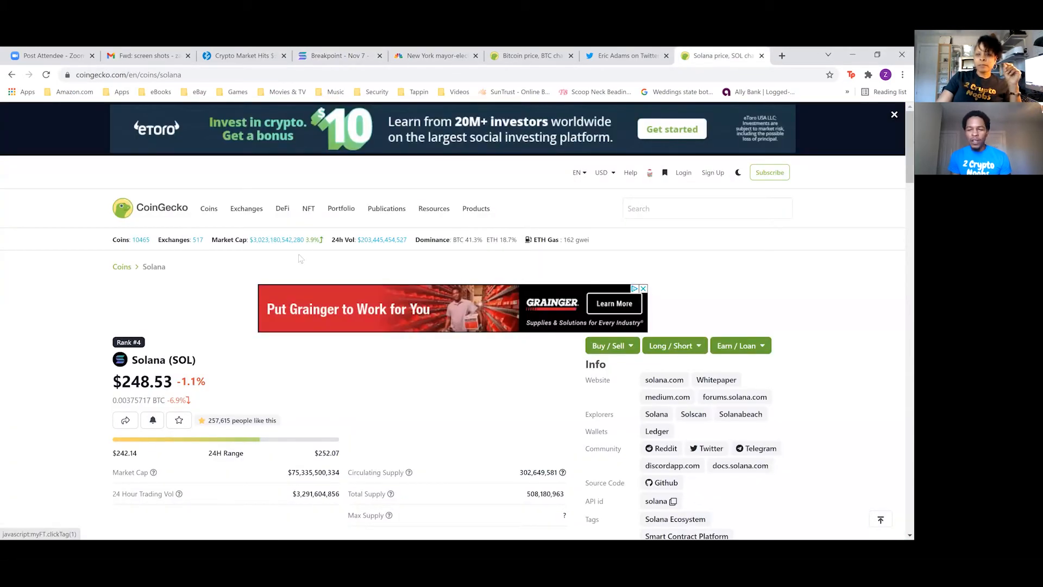
mouse_move(195, 303)
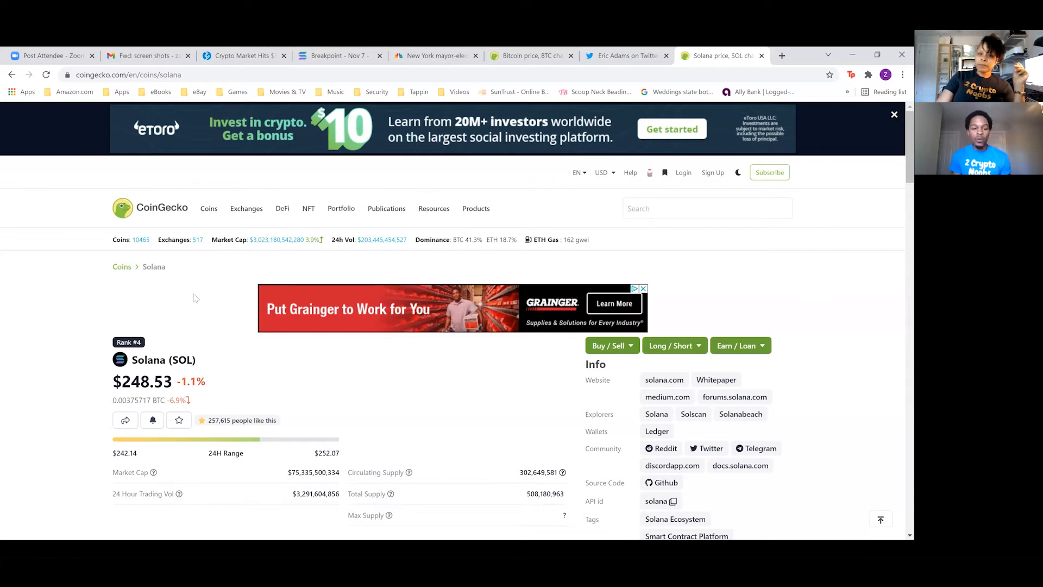
mouse_move(202, 275)
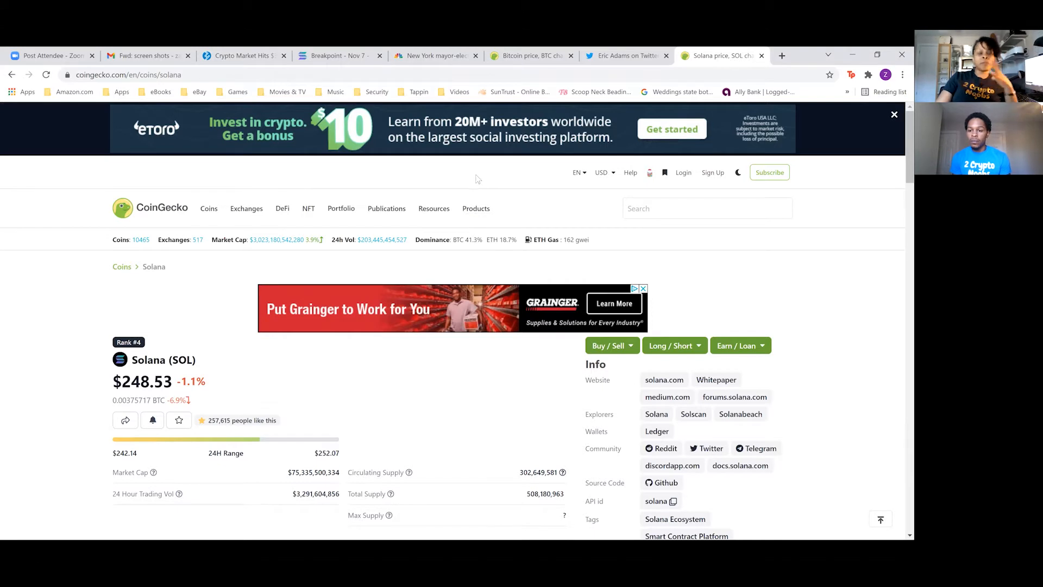
mouse_move(475, 166)
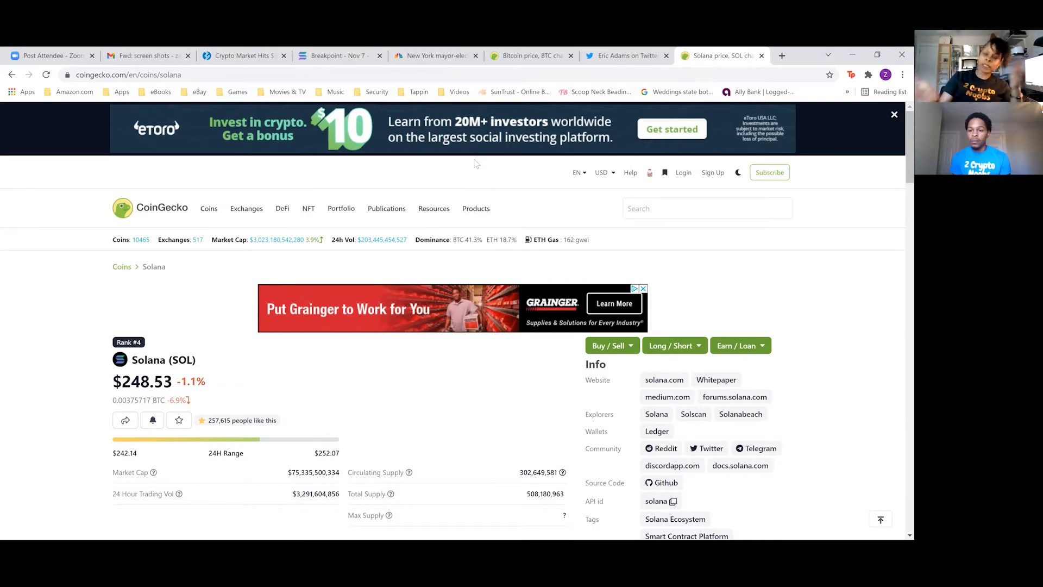
mouse_move(480, 164)
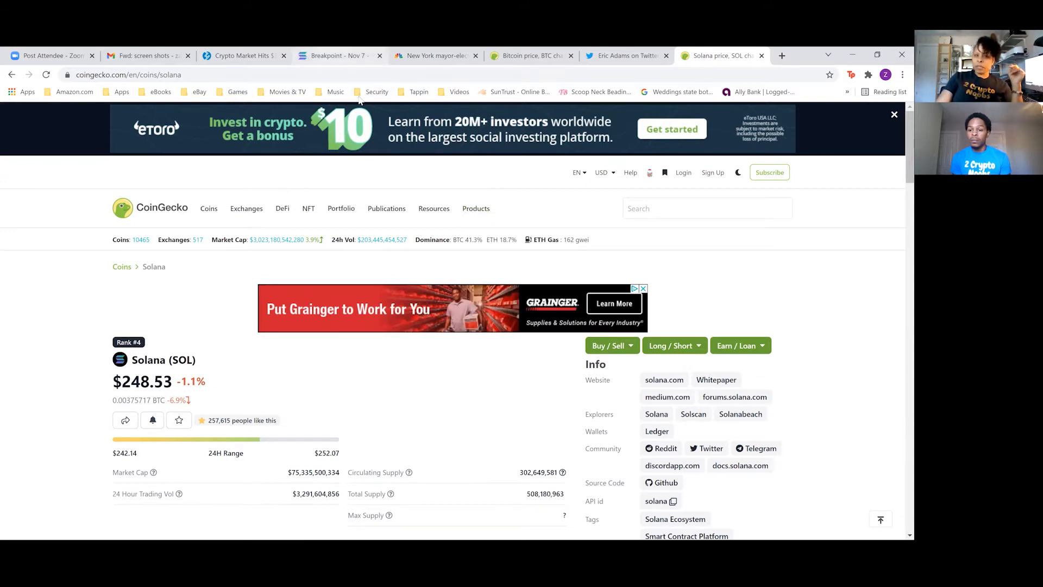
mouse_move(337, 55)
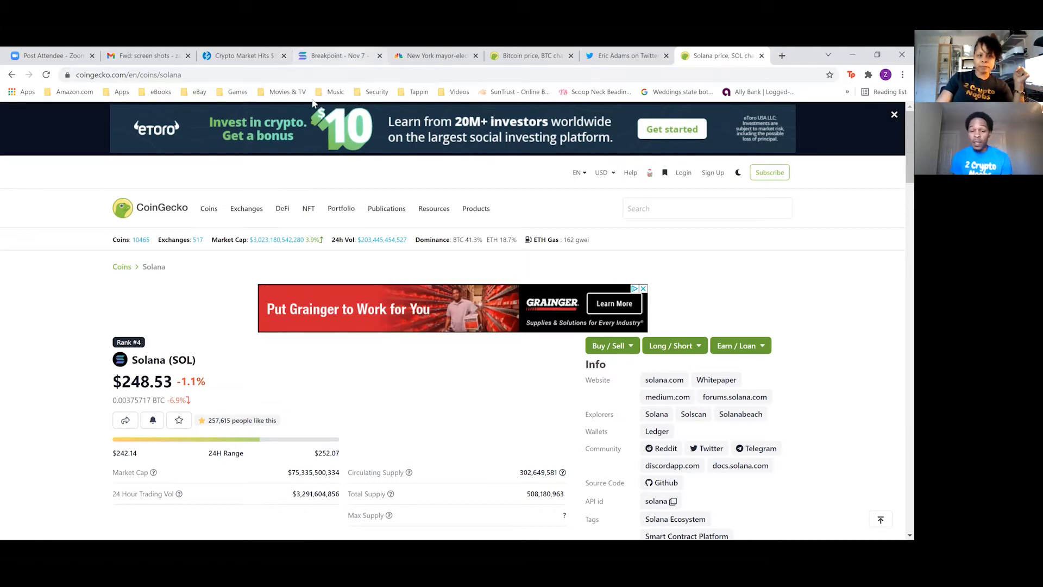
click(246, 208)
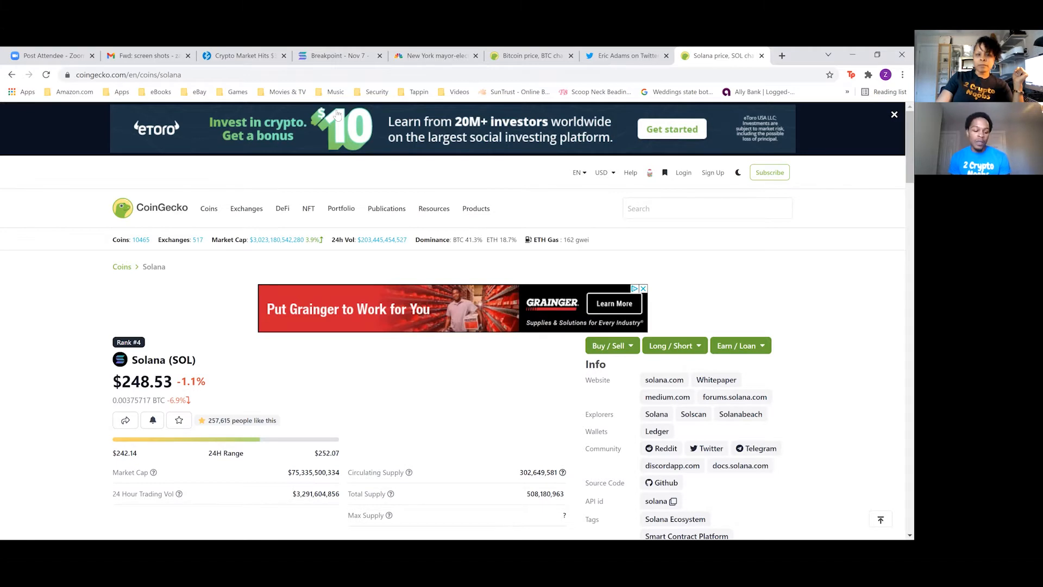
mouse_move(492, 103)
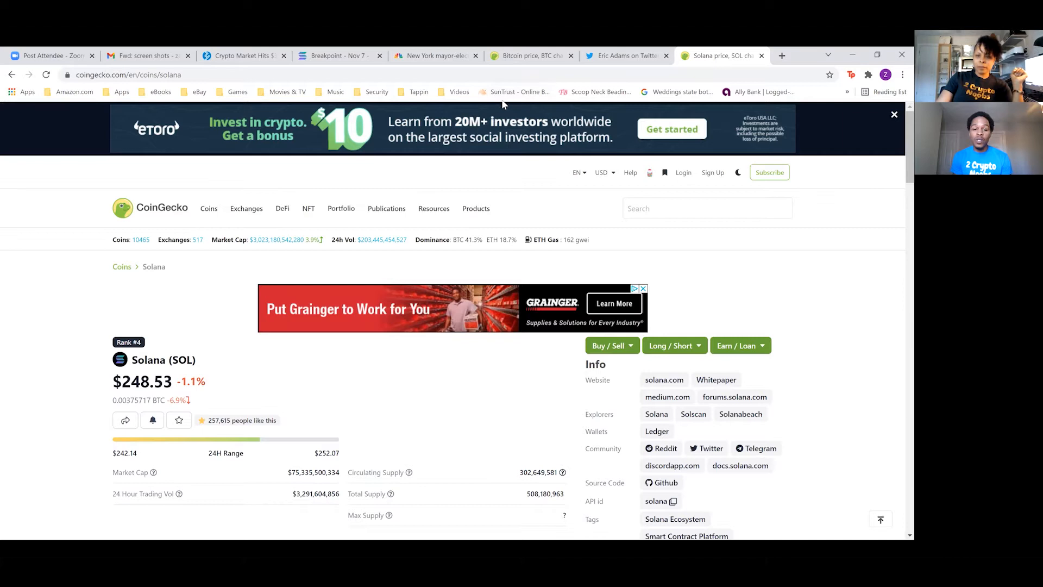
mouse_move(560, 167)
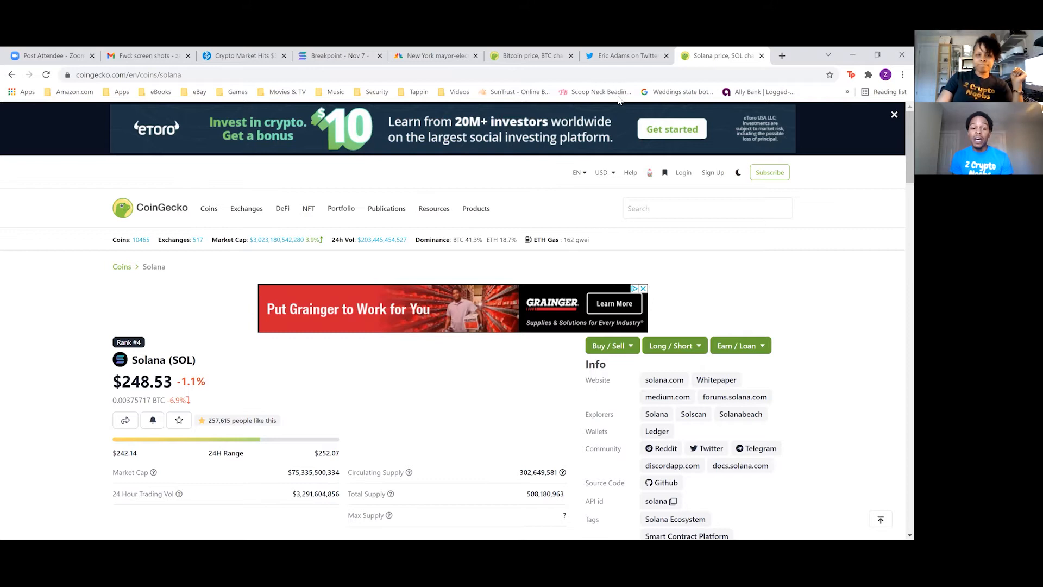
mouse_move(555, 239)
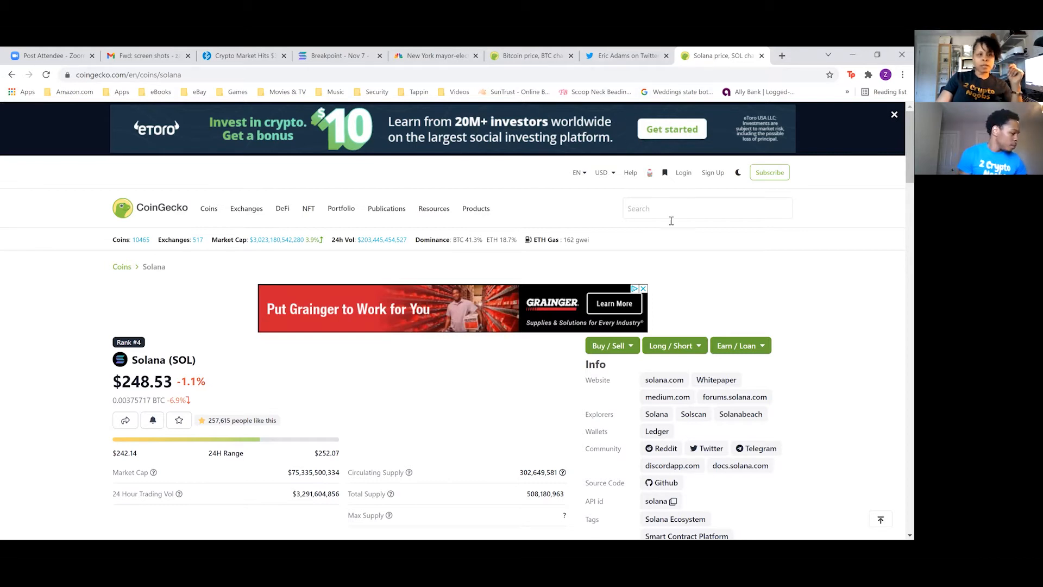
From the Bitcoin page, search 'pinu' and open Piccolo Inu (PINU) at $0.000000535137
click(472, 56)
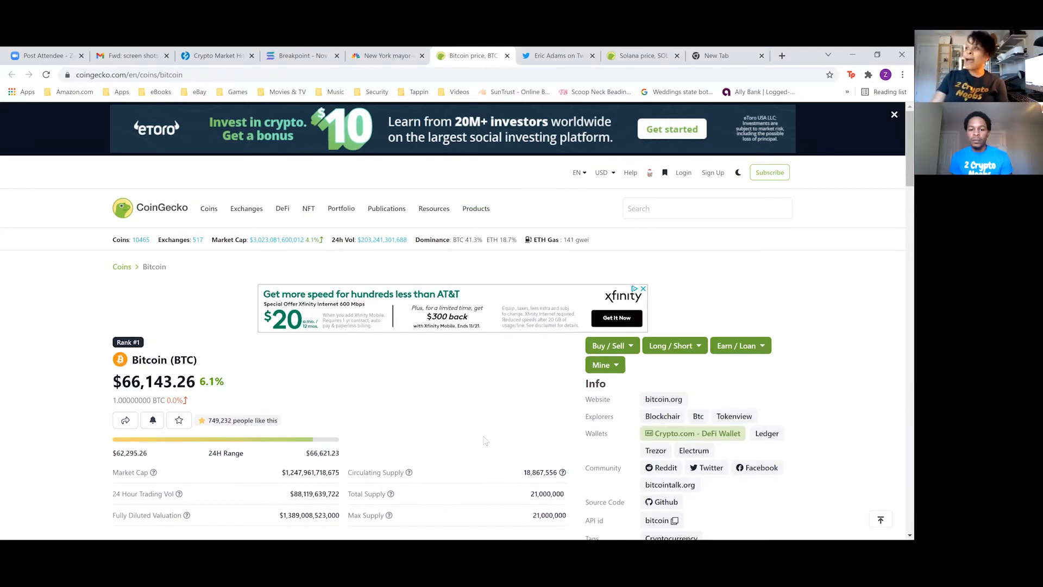
mouse_move(685, 145)
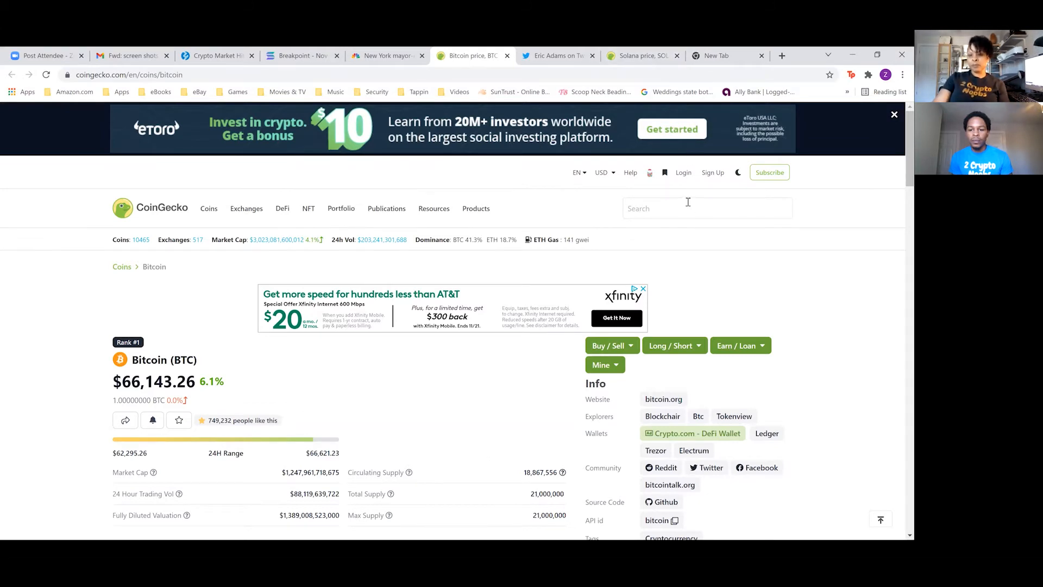
click(688, 208)
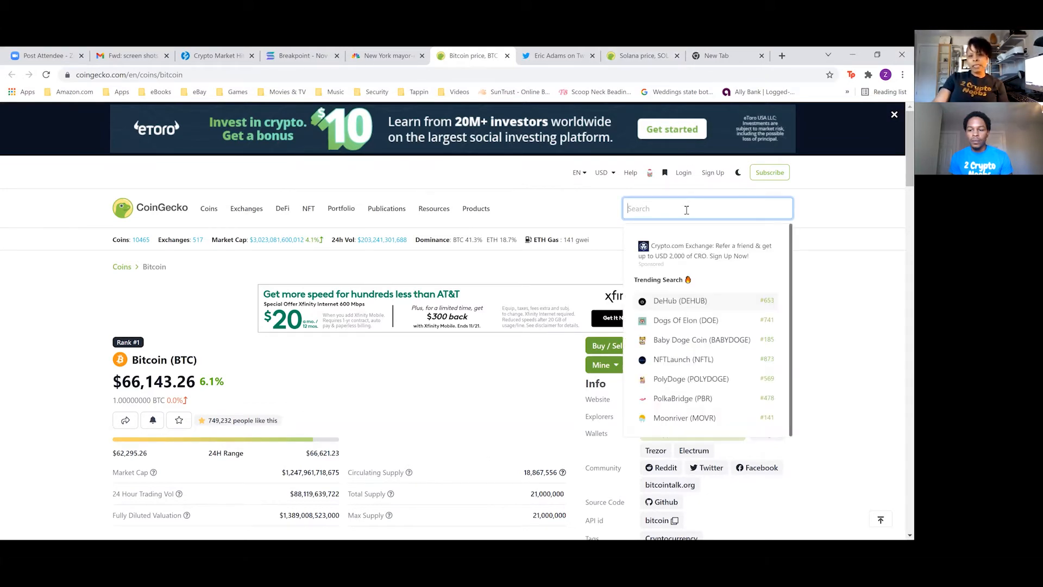
text(pl)
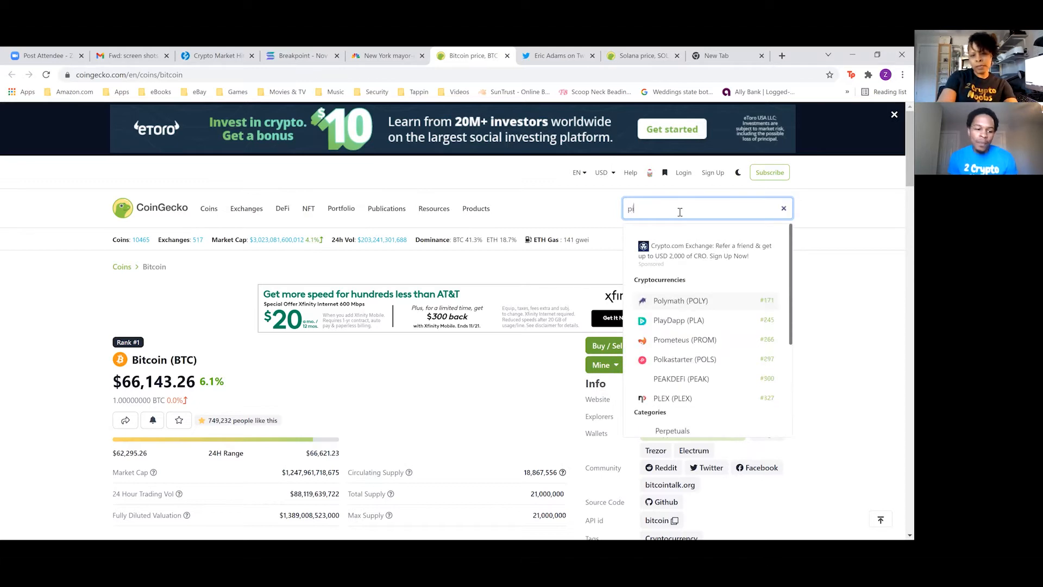
text(inu)
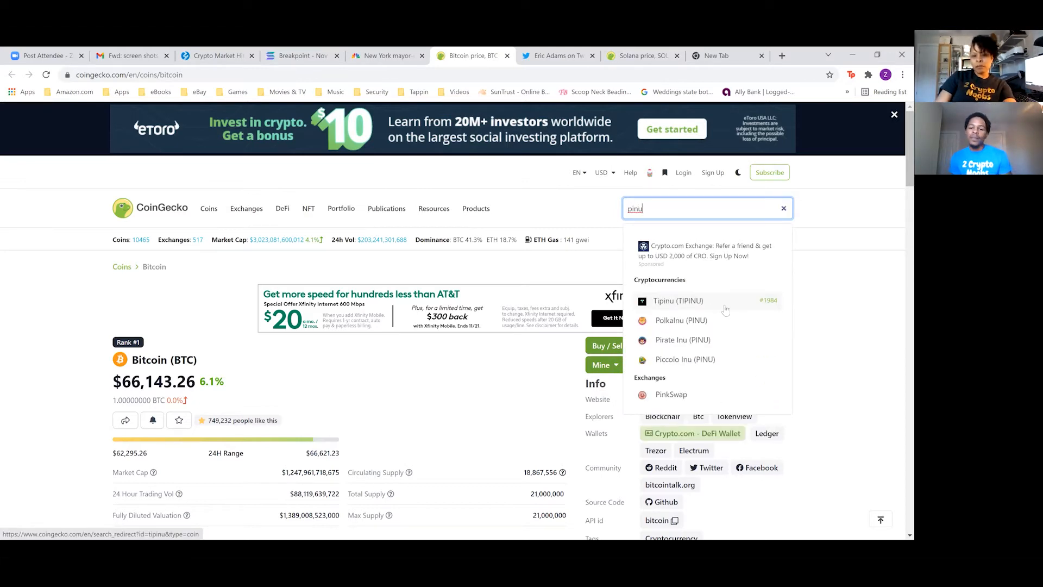
mouse_move(704, 365)
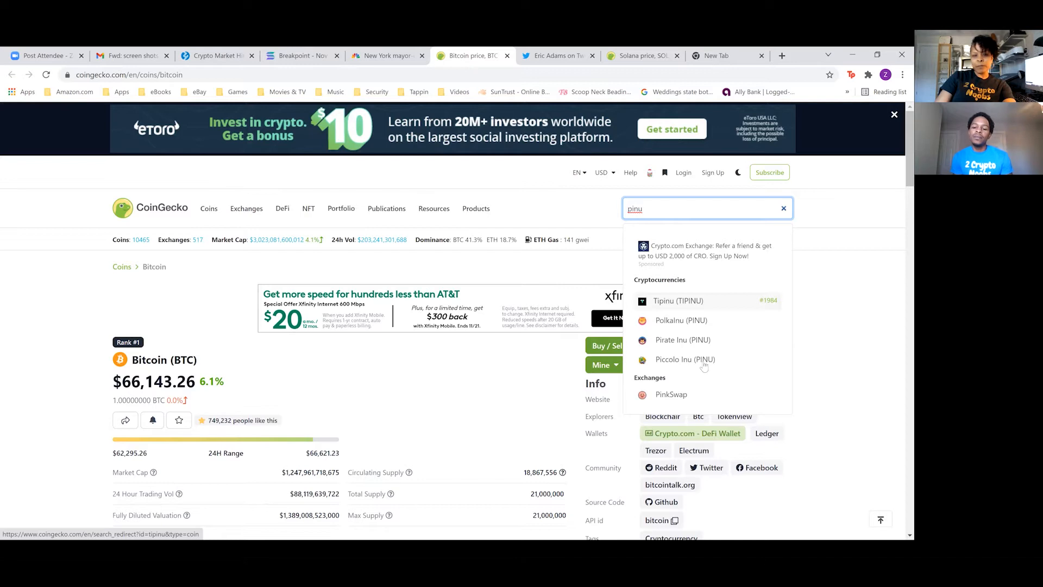
click(684, 359)
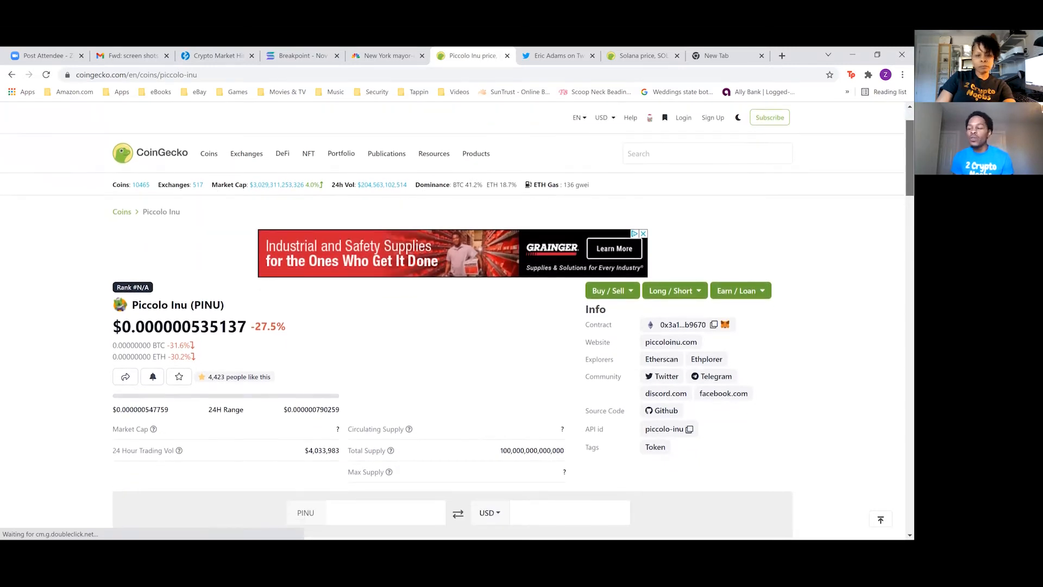
scroll(down, 3)
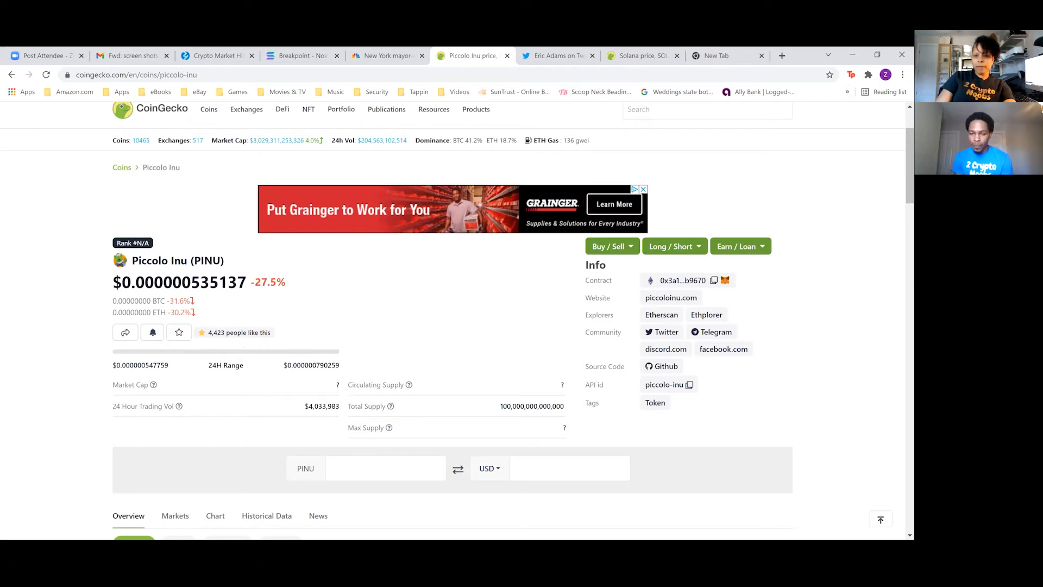
scroll(down, 3)
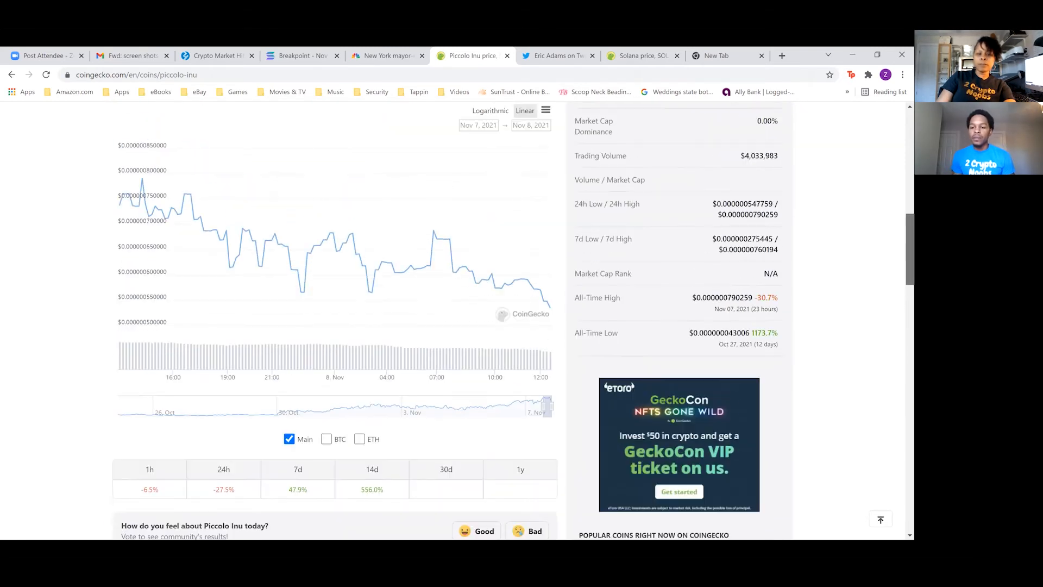
scroll(up, 3)
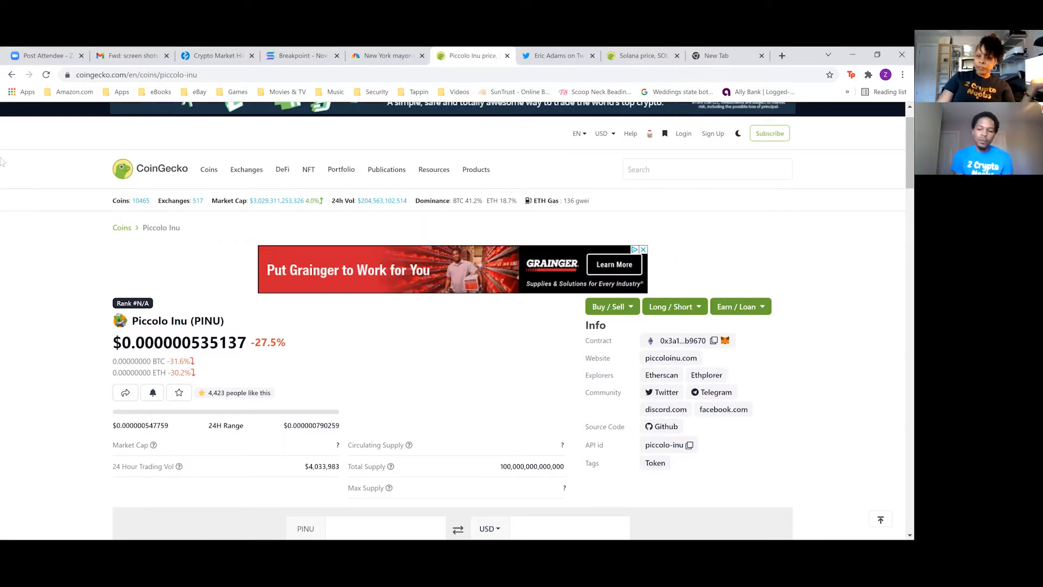
mouse_move(208, 516)
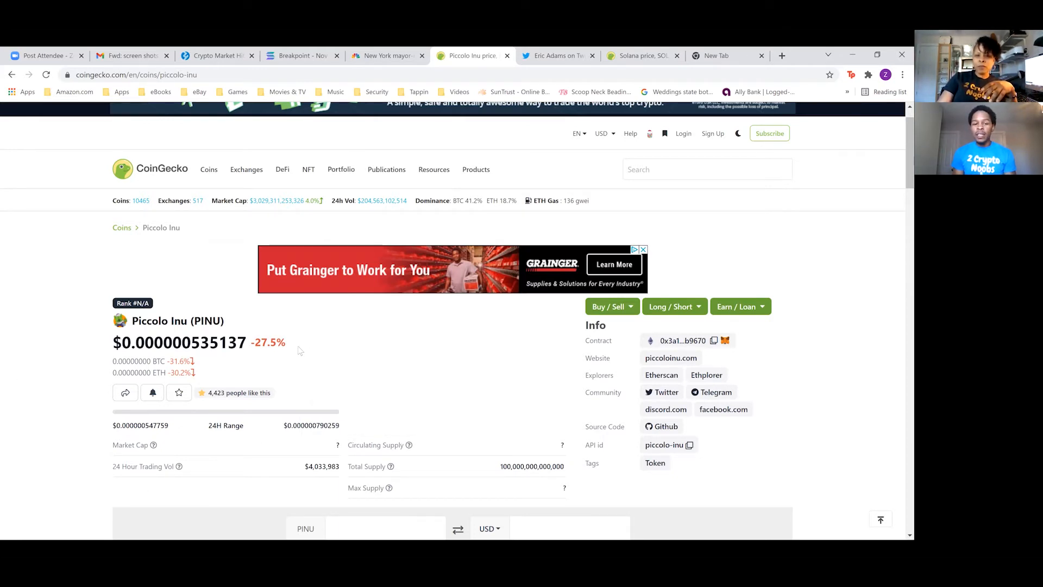
Search 'shib' to open Shiba Inu (SHIB) at $0.00005590, then go to the market-cap list
click(706, 169)
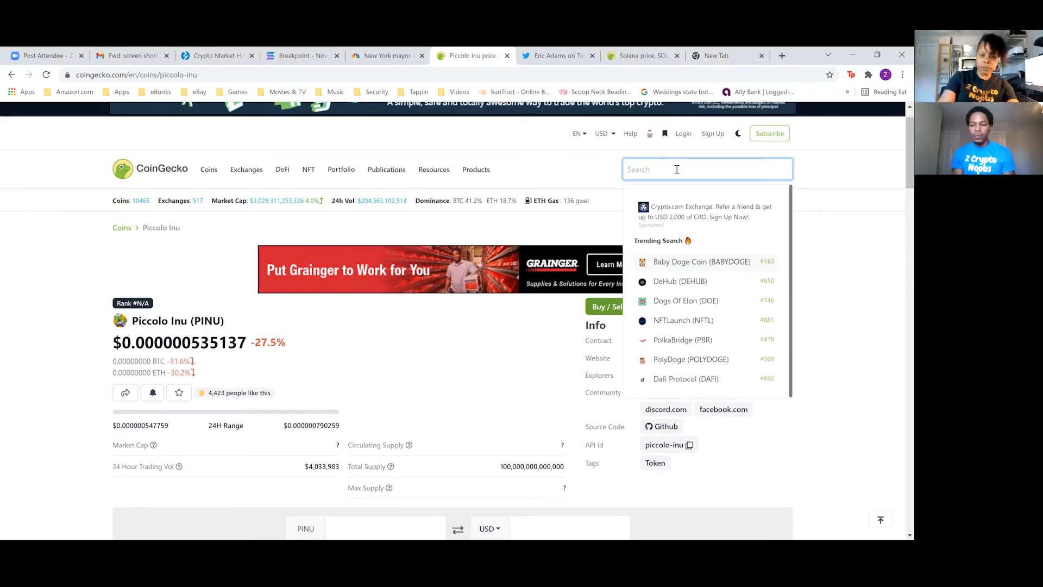
text(s)
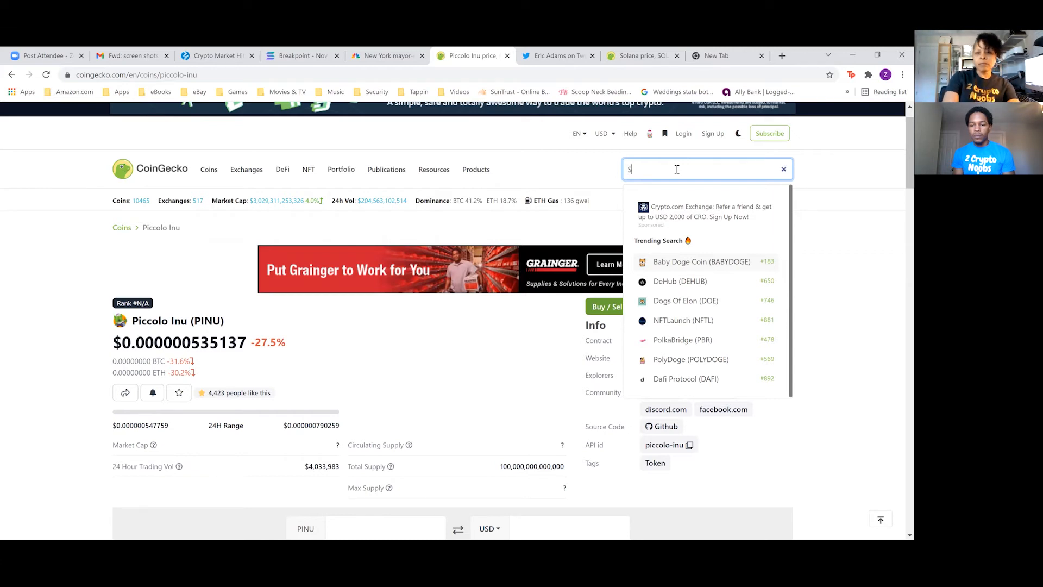
text(hib)
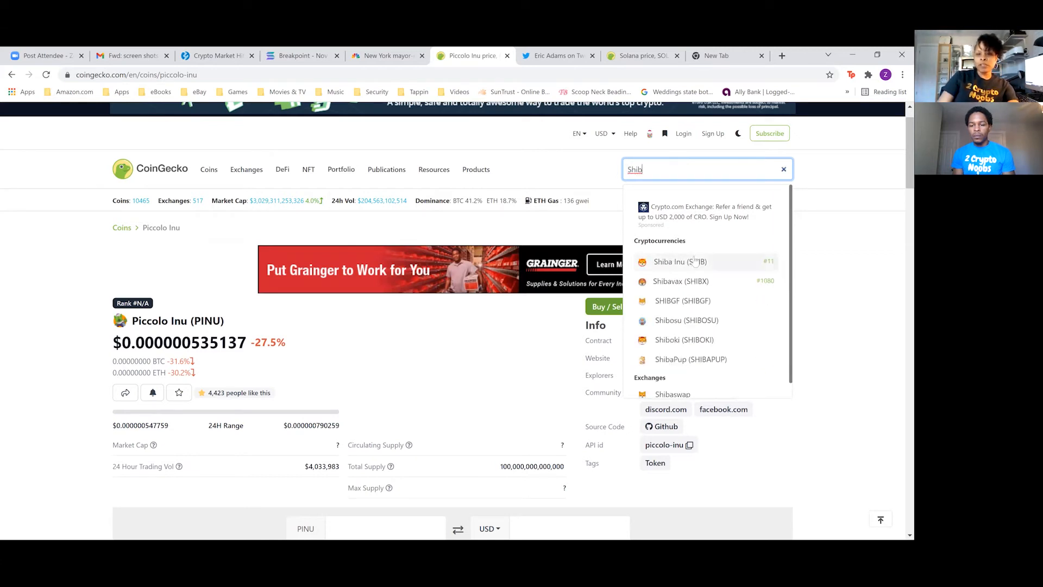
click(679, 261)
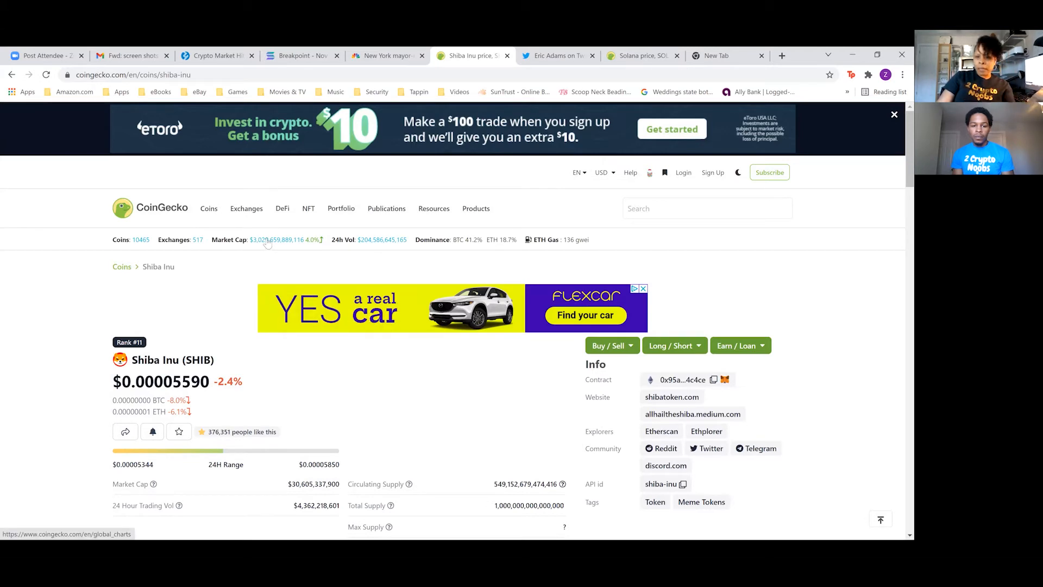
click(308, 208)
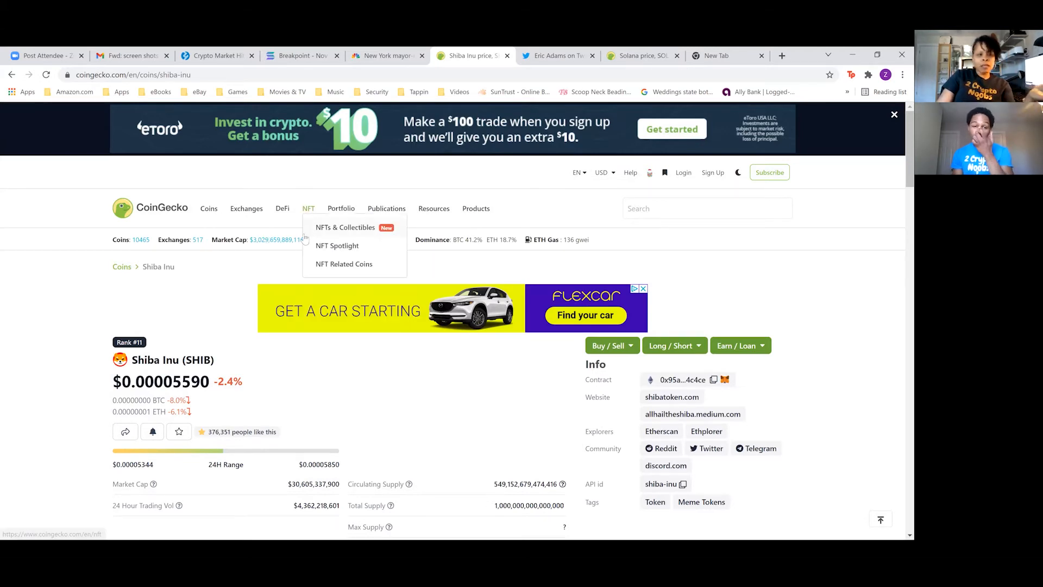
mouse_move(208, 208)
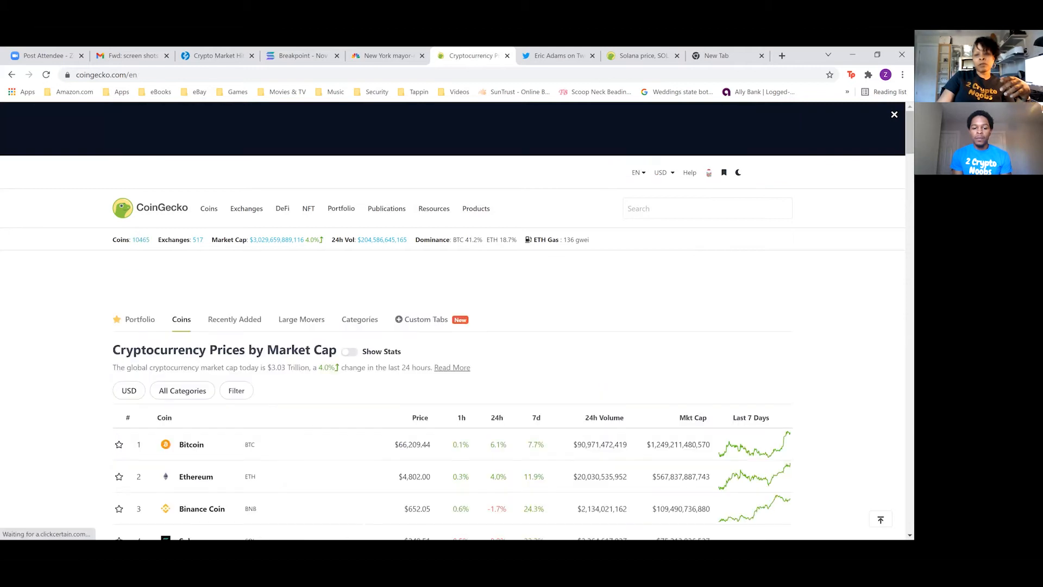
Scroll the market-cap ranking, where Shiba Inu sits at #11, down 16.6% over 7 days
scroll(down, 3)
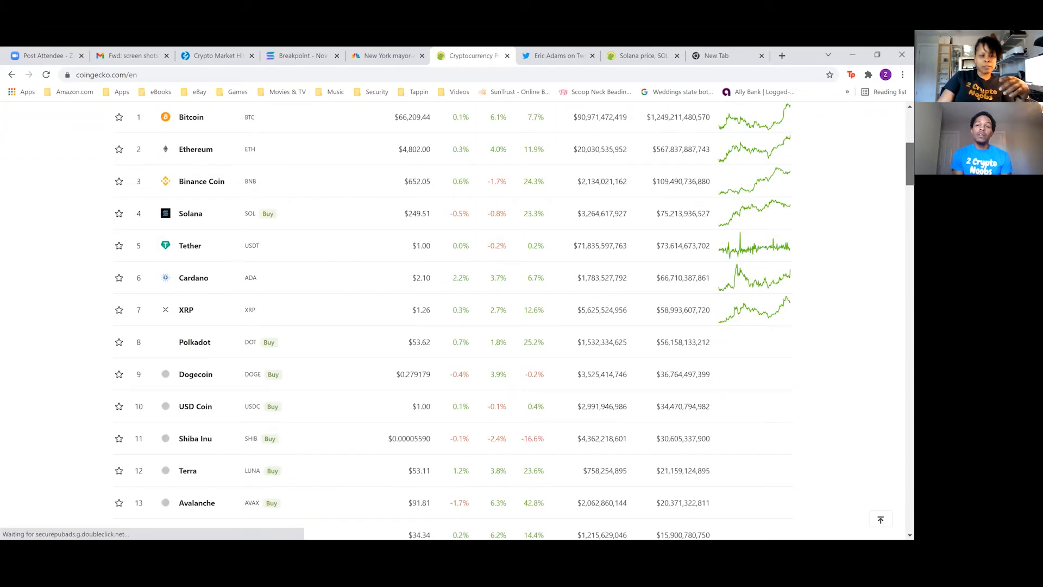
scroll(down, 3)
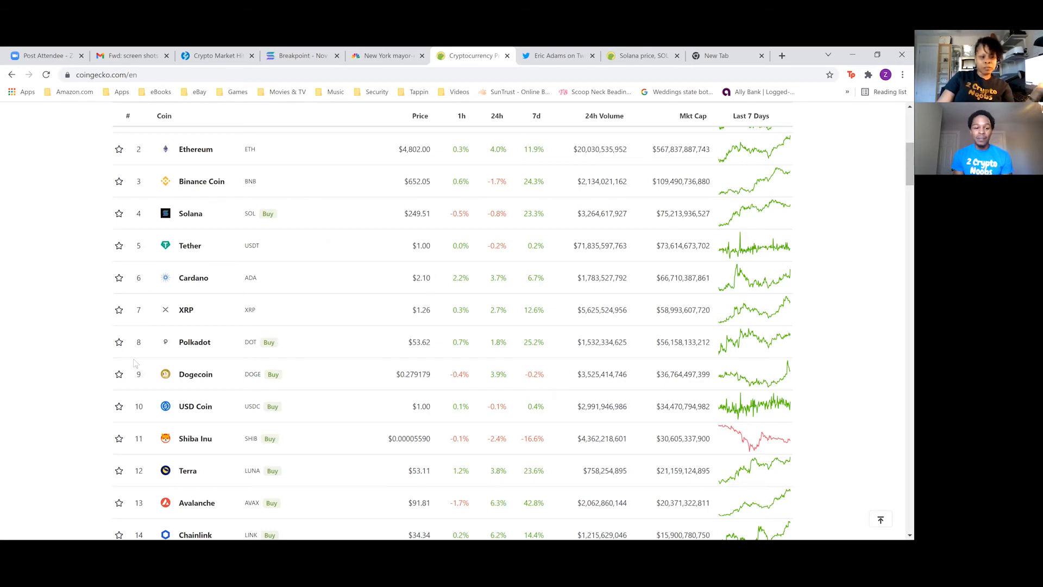
mouse_move(53, 384)
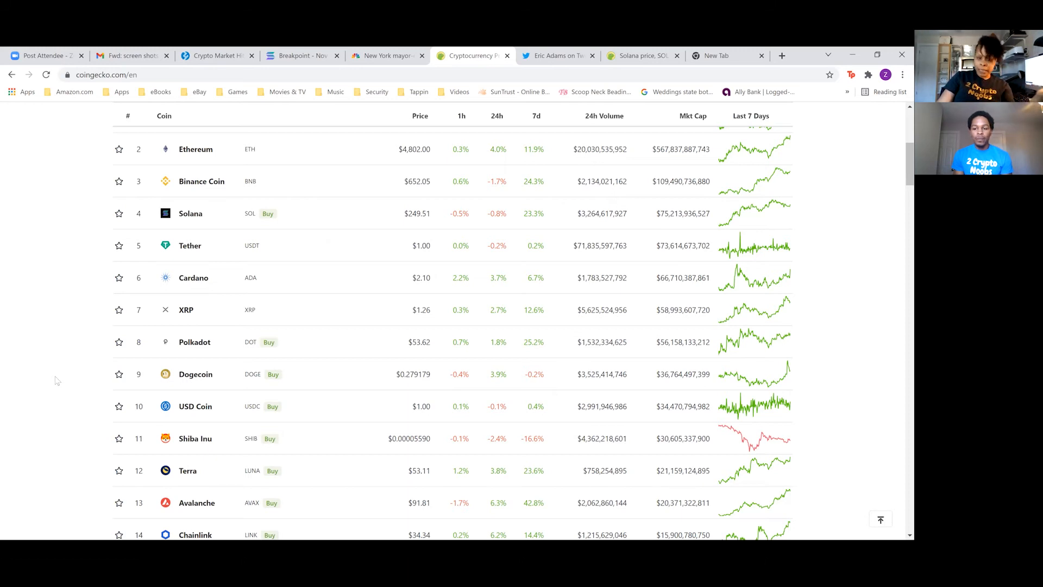
scroll(down, 3)
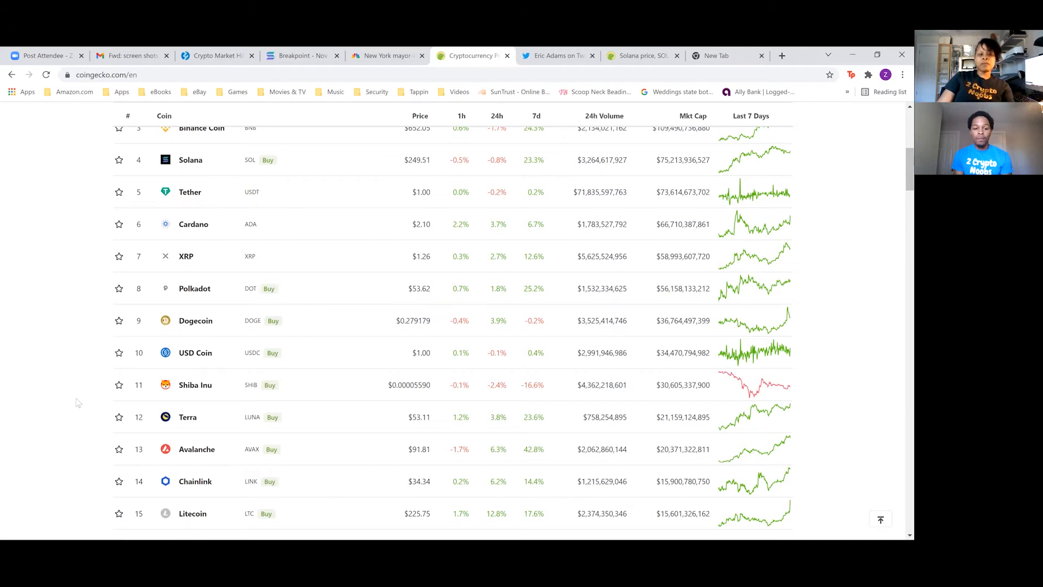
mouse_move(78, 391)
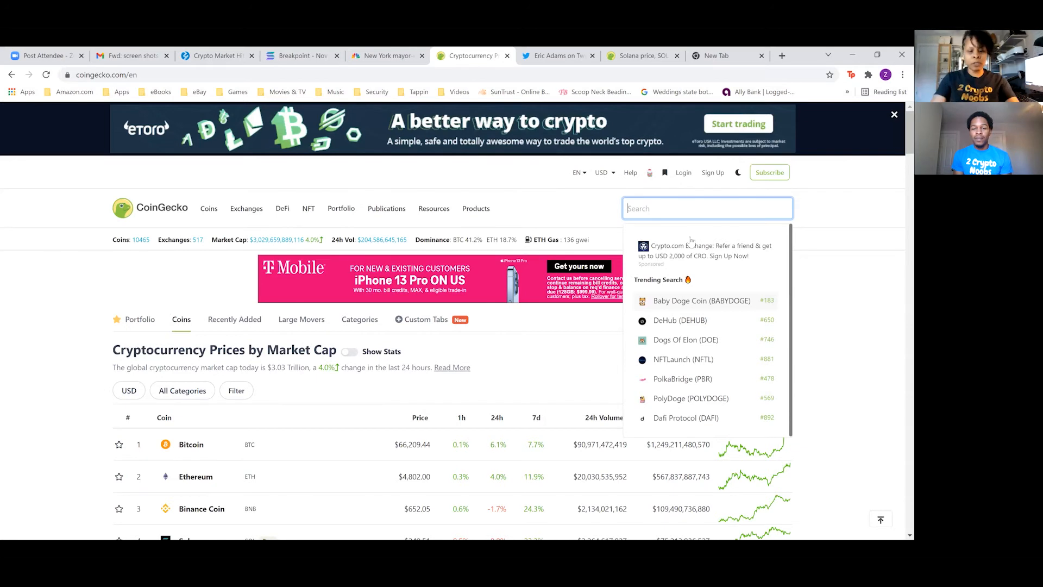
Search 'saita', open Saitama Inu ($0.000000085205), and launch its saitamatoken.com website
text(saita)
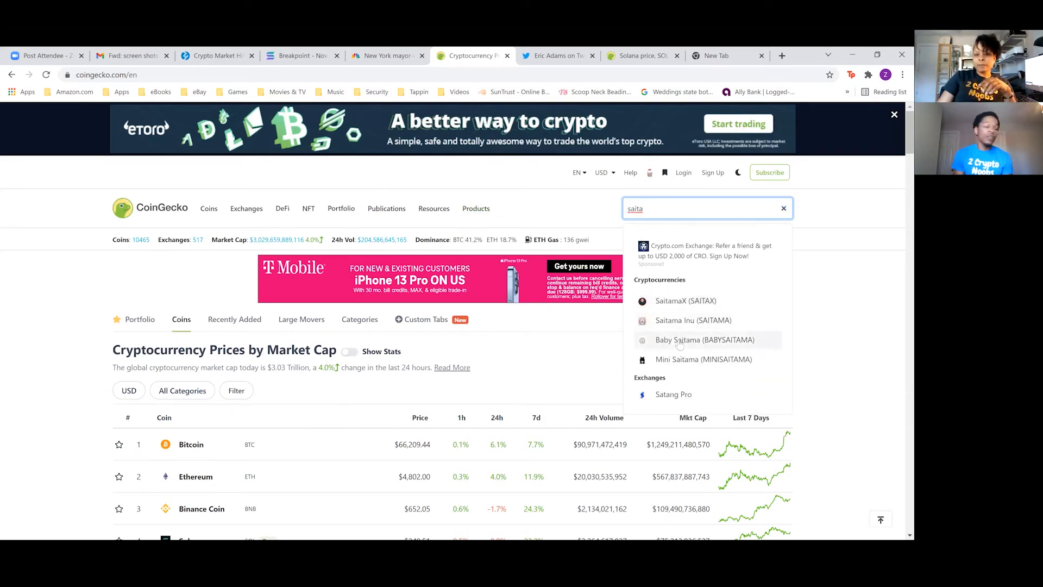
click(693, 320)
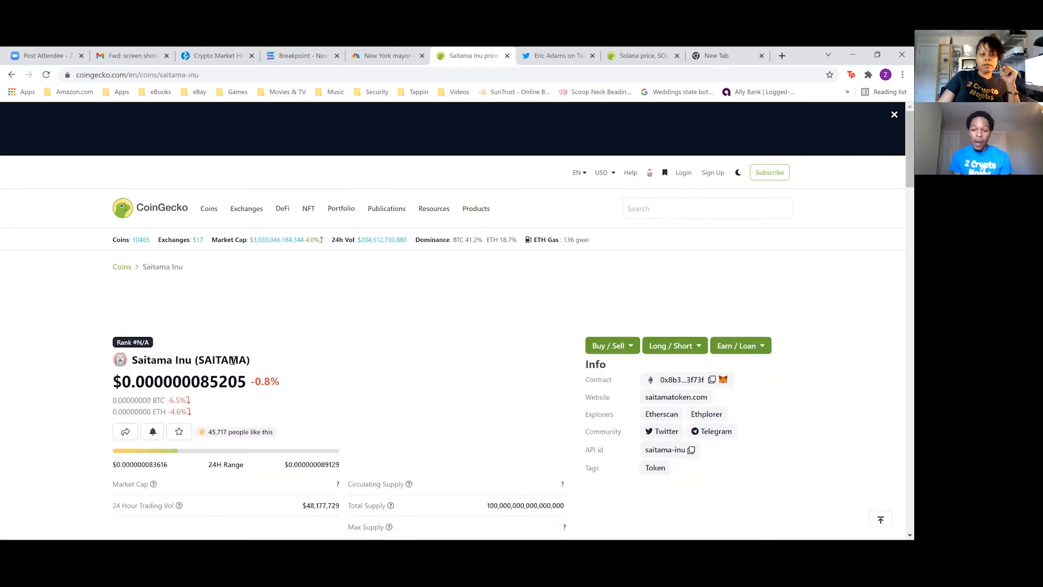
scroll(down, 3)
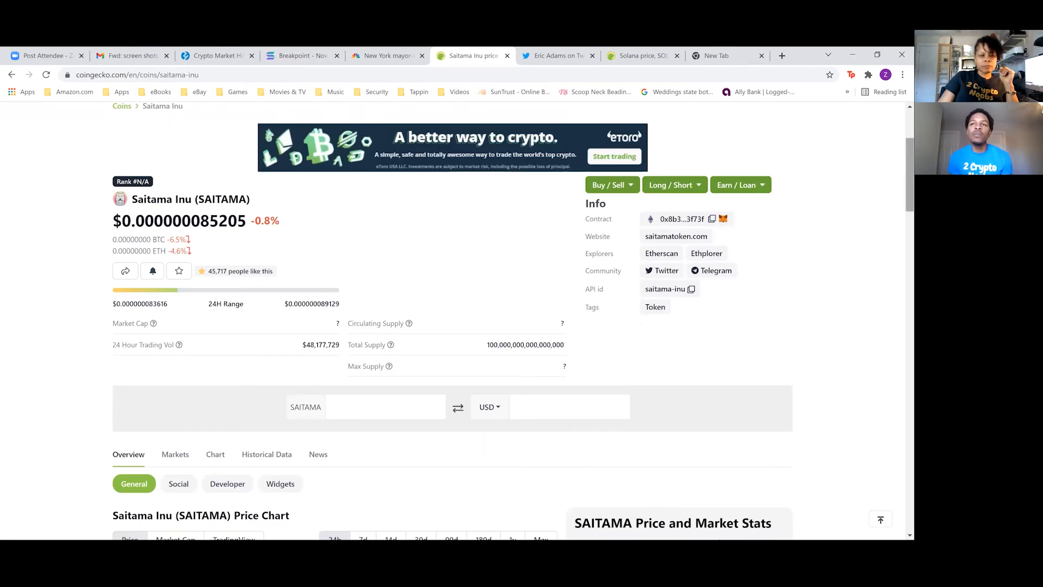
scroll(down, 3)
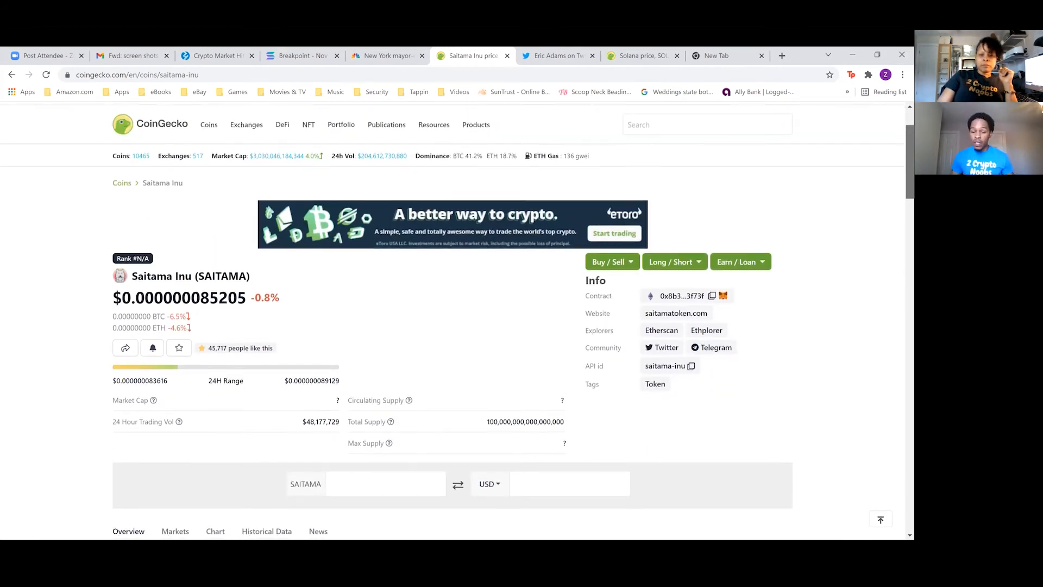
scroll(down, 3)
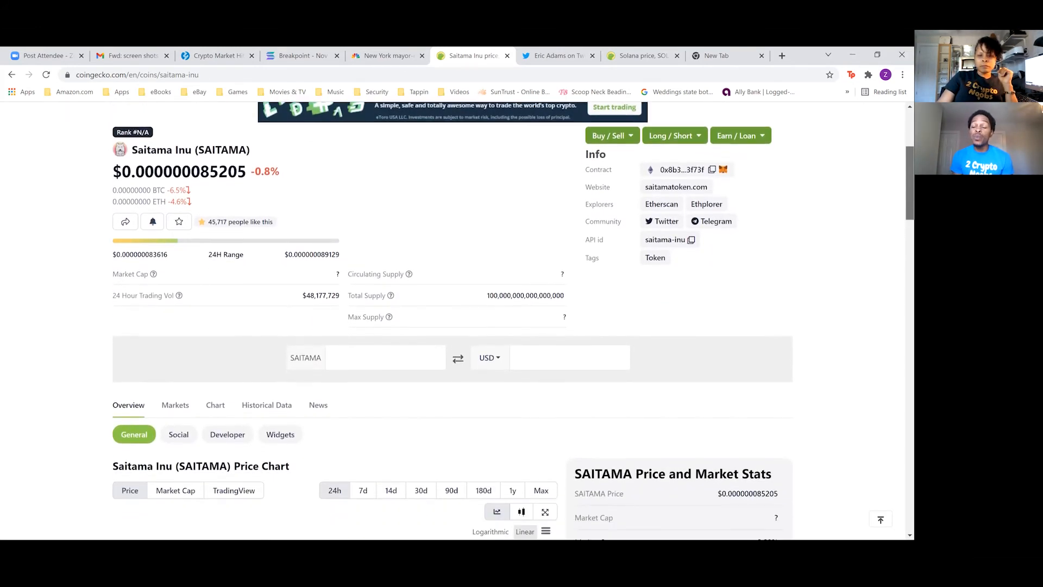
scroll(down, 3)
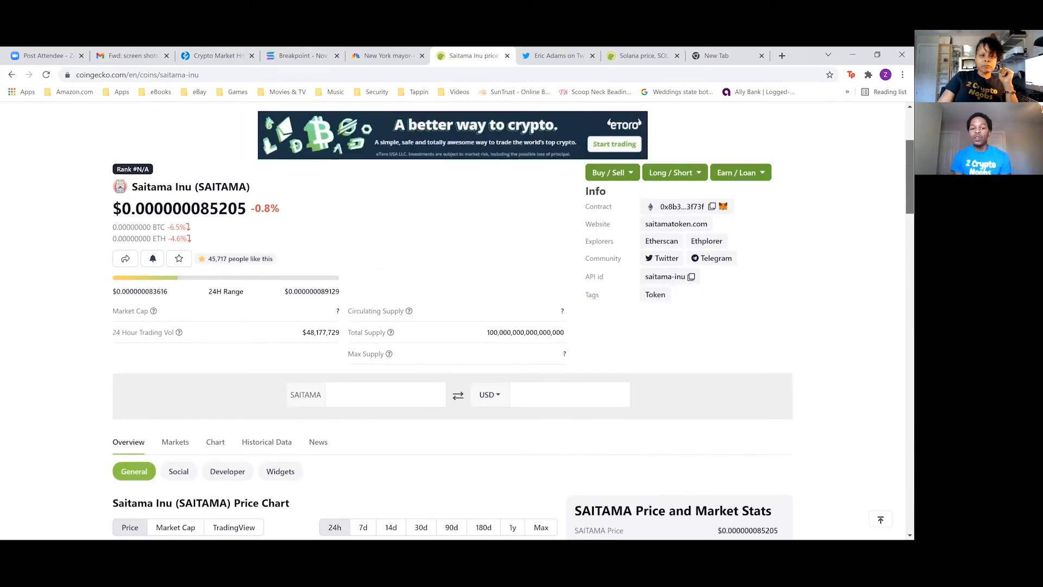
mouse_move(497, 261)
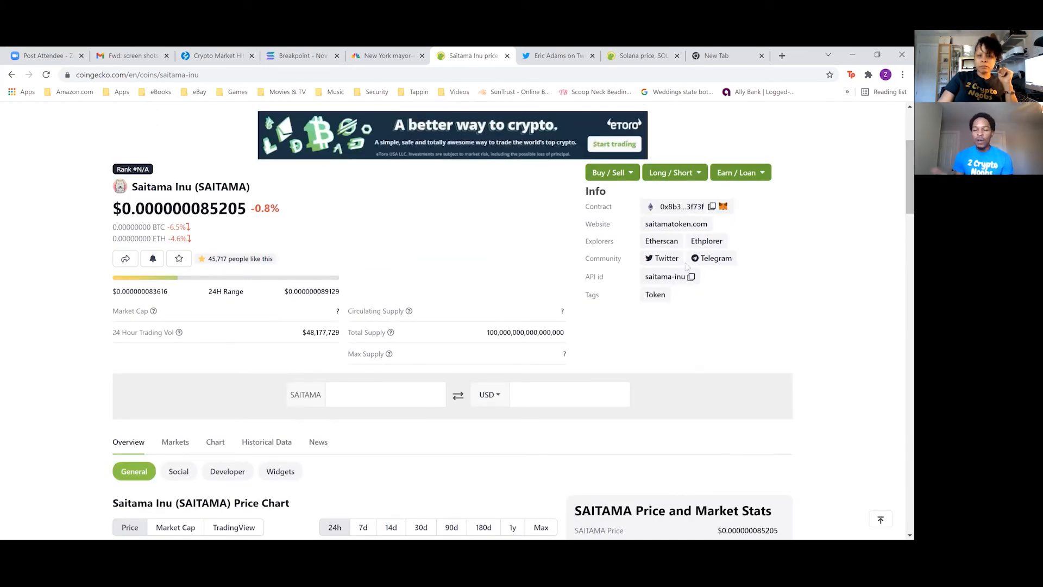
mouse_move(676, 223)
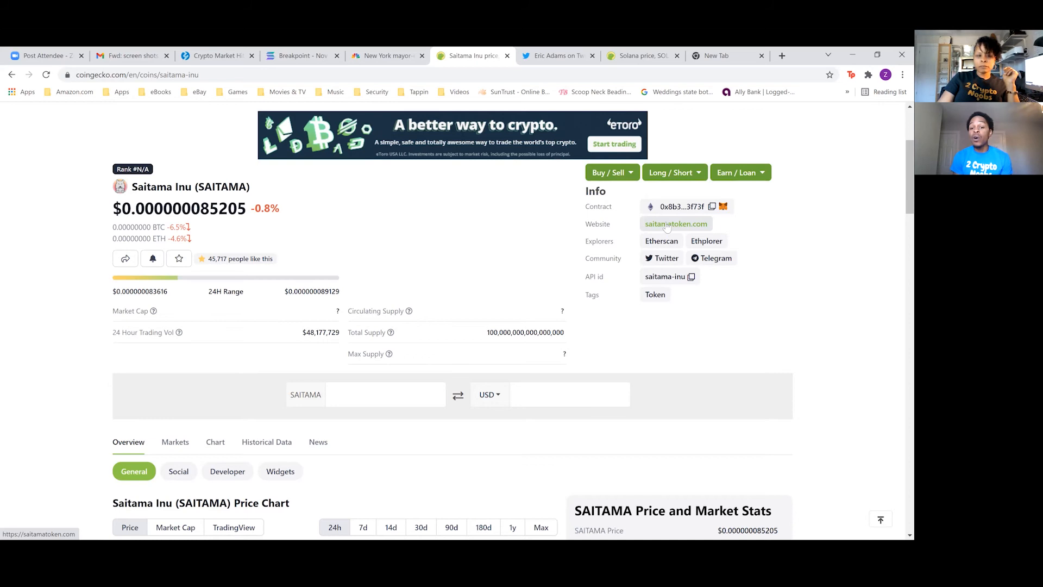
click(675, 223)
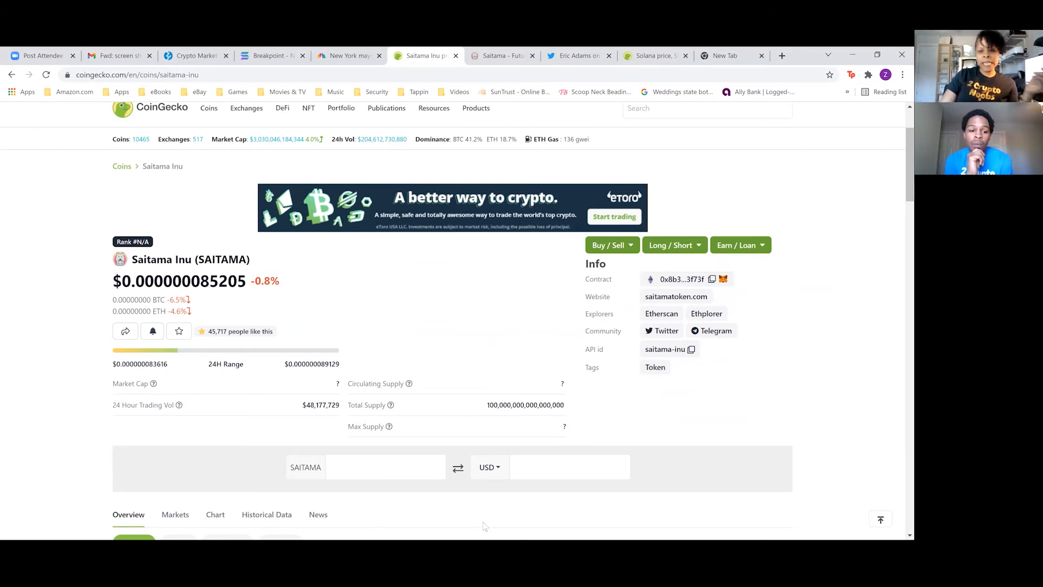
mouse_move(454, 377)
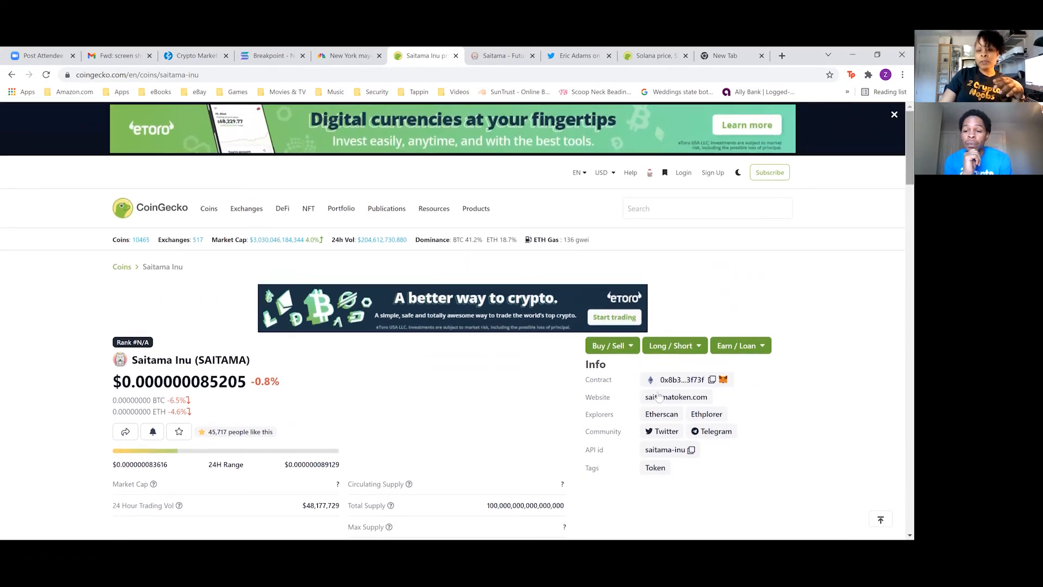
click(675, 396)
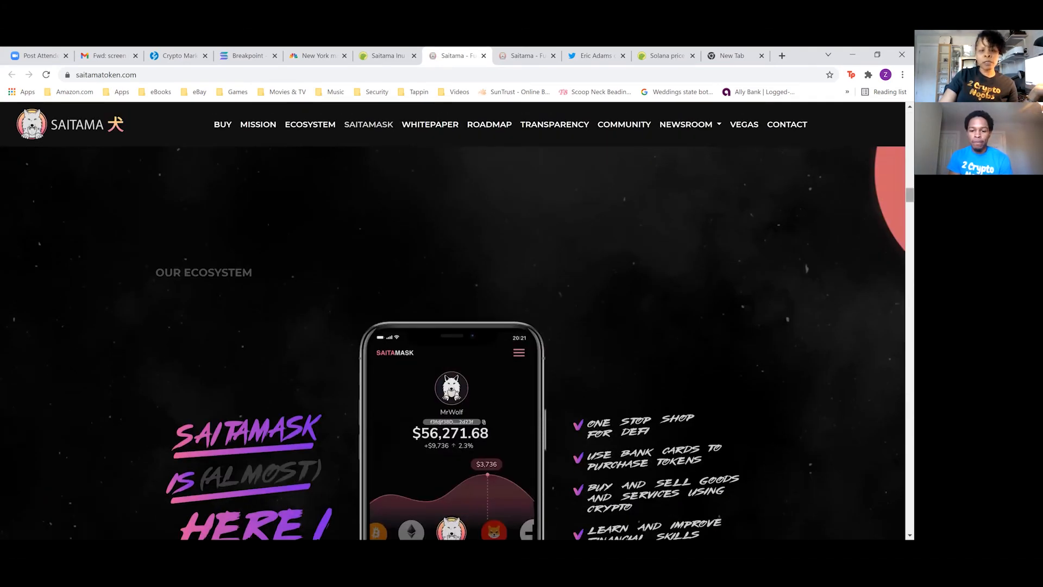
Scroll saitamatoken.com to the SaitaMask feature list covering DeFi, card purchases and NFTs
scroll(down, 3)
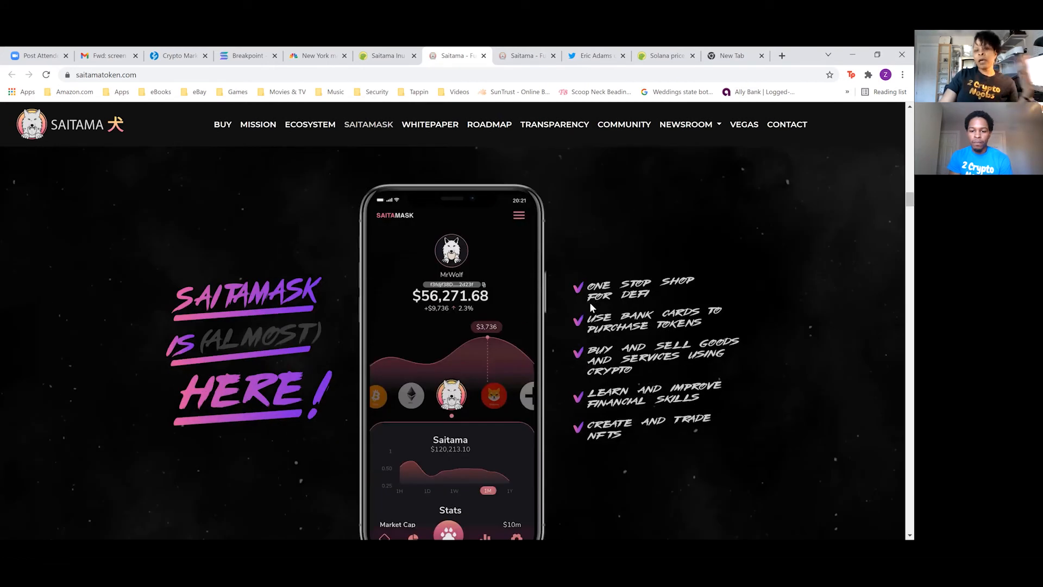
mouse_move(484, 313)
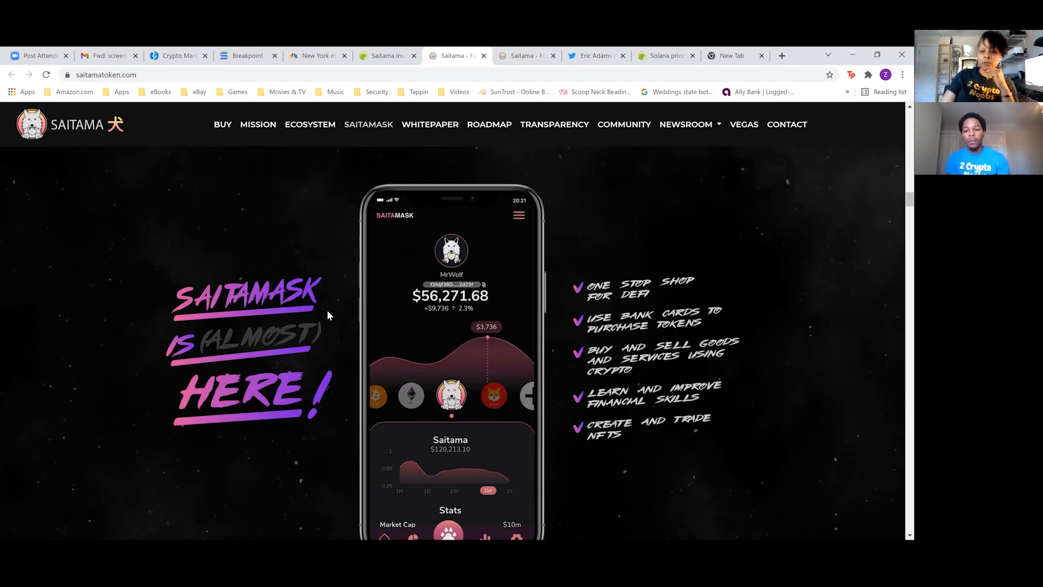
mouse_move(709, 275)
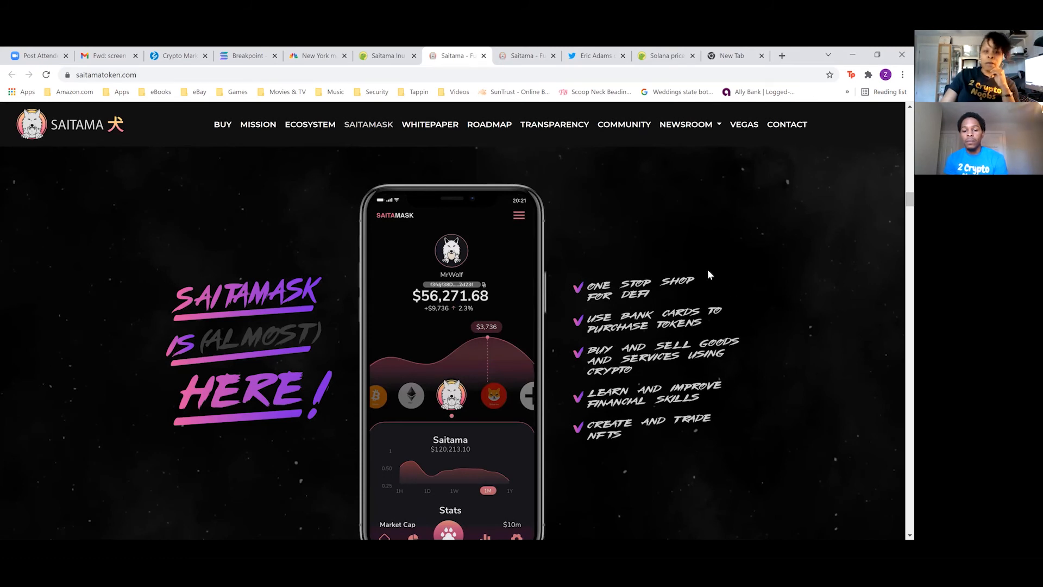
mouse_move(598, 130)
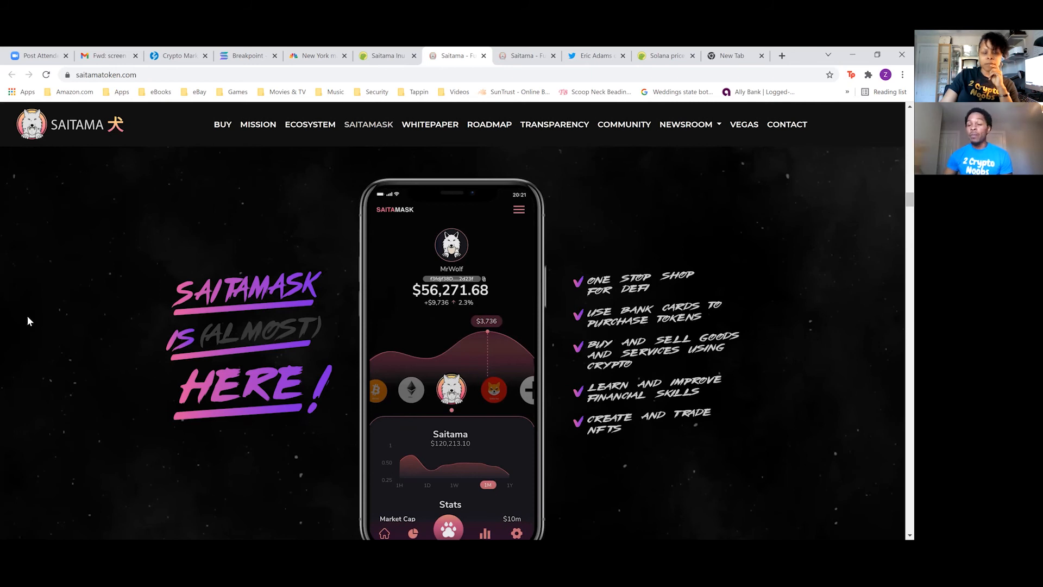
mouse_move(3, 346)
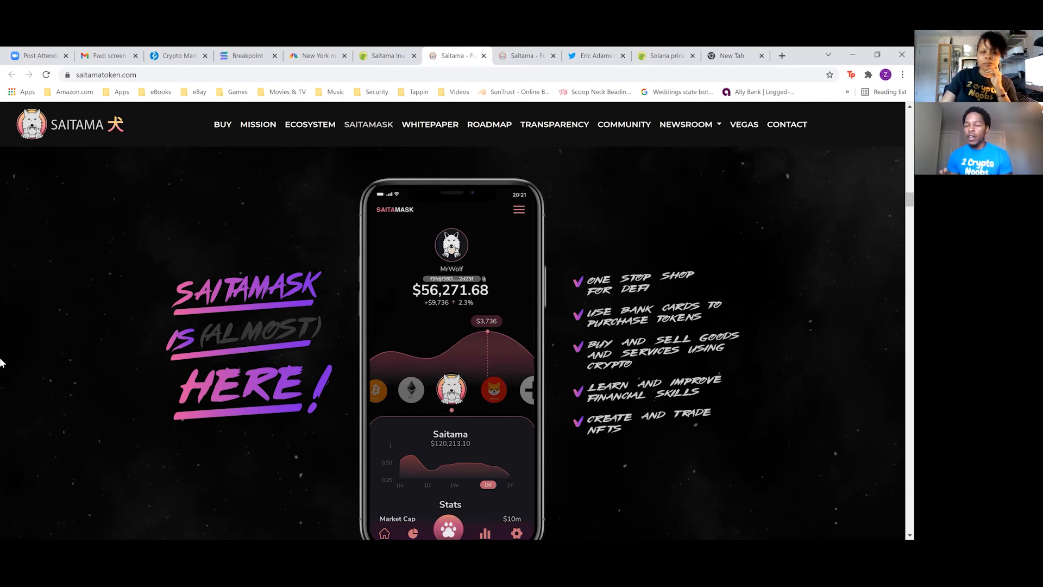
mouse_move(178, 178)
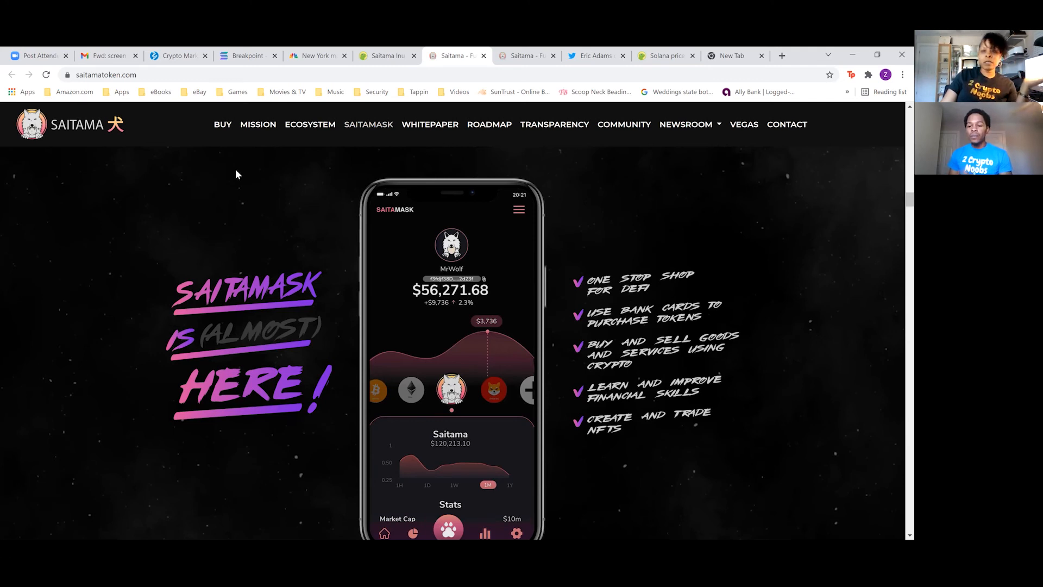
mouse_move(232, 166)
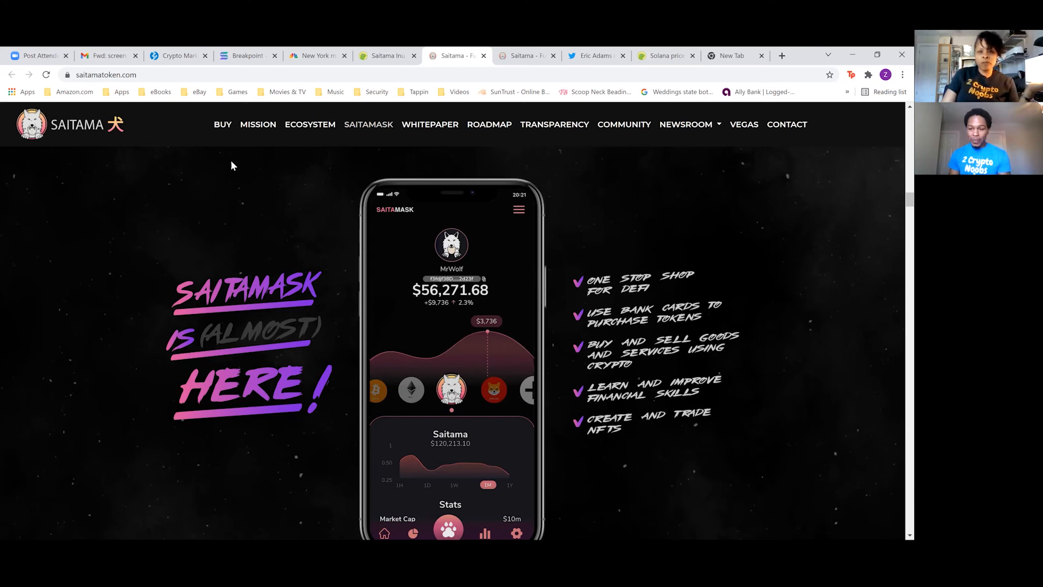
mouse_move(225, 242)
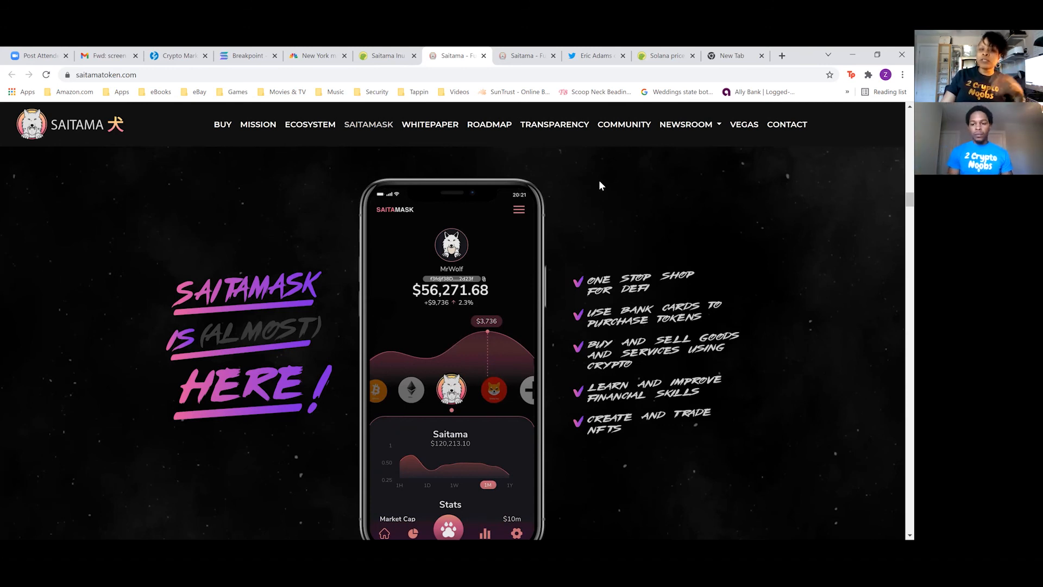
mouse_move(600, 184)
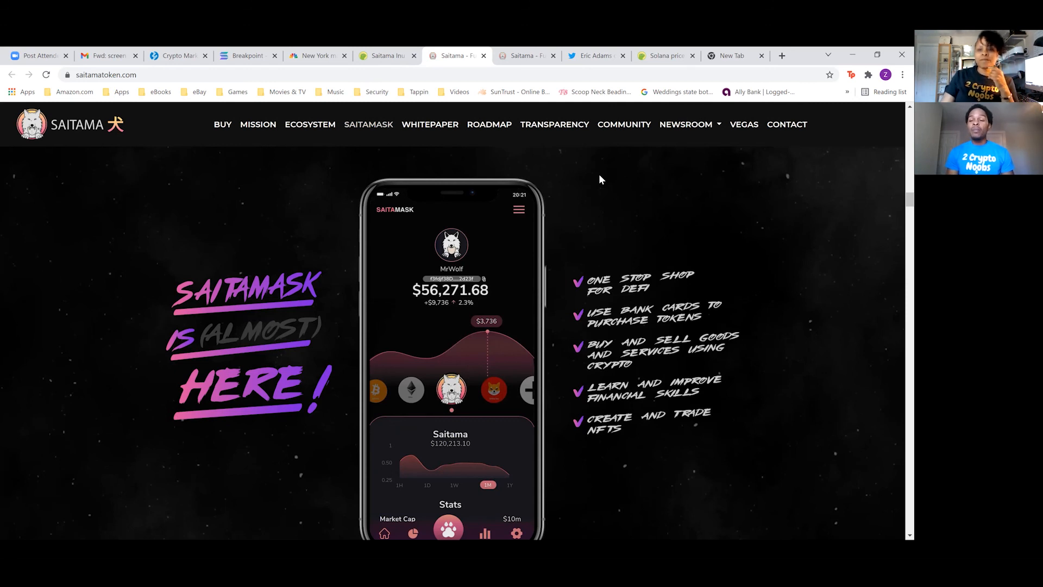
mouse_move(816, 269)
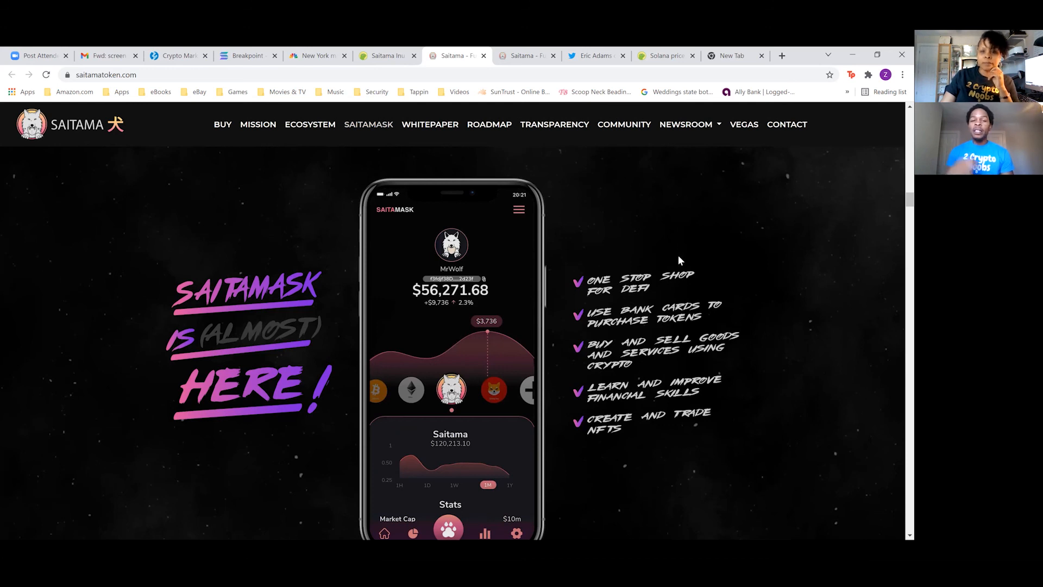
mouse_move(346, 189)
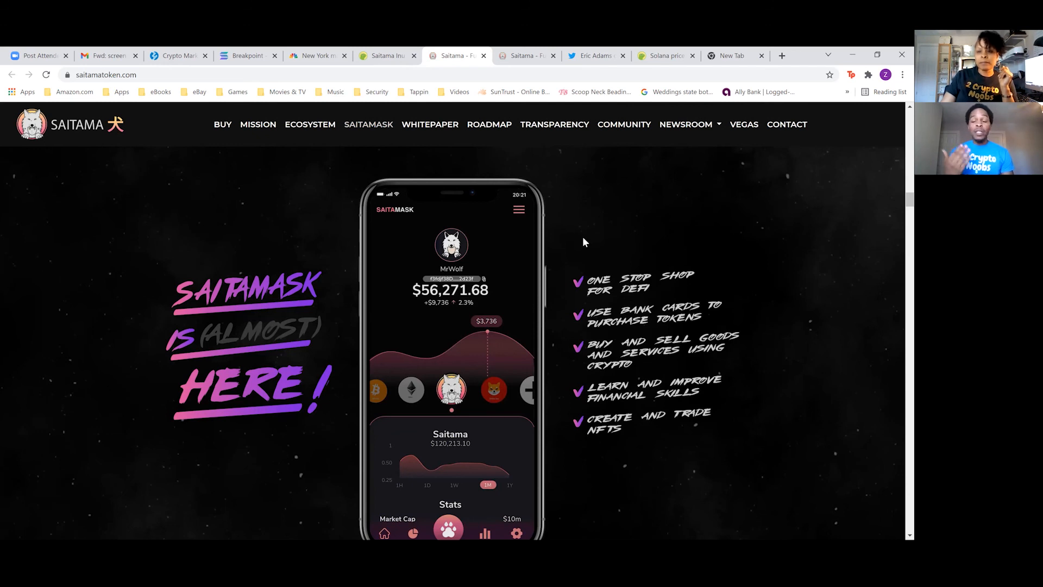
mouse_move(581, 243)
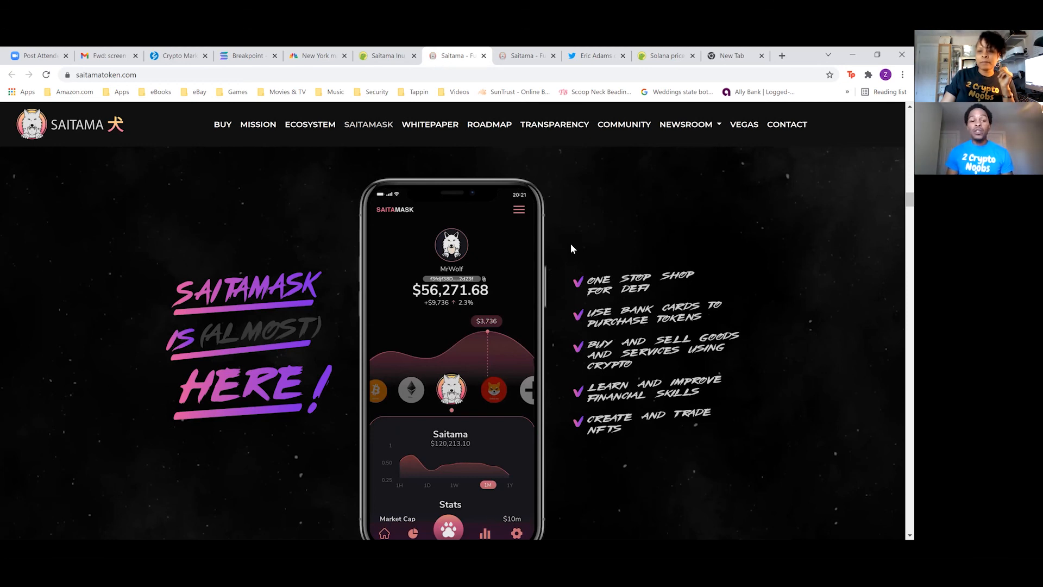
mouse_move(588, 248)
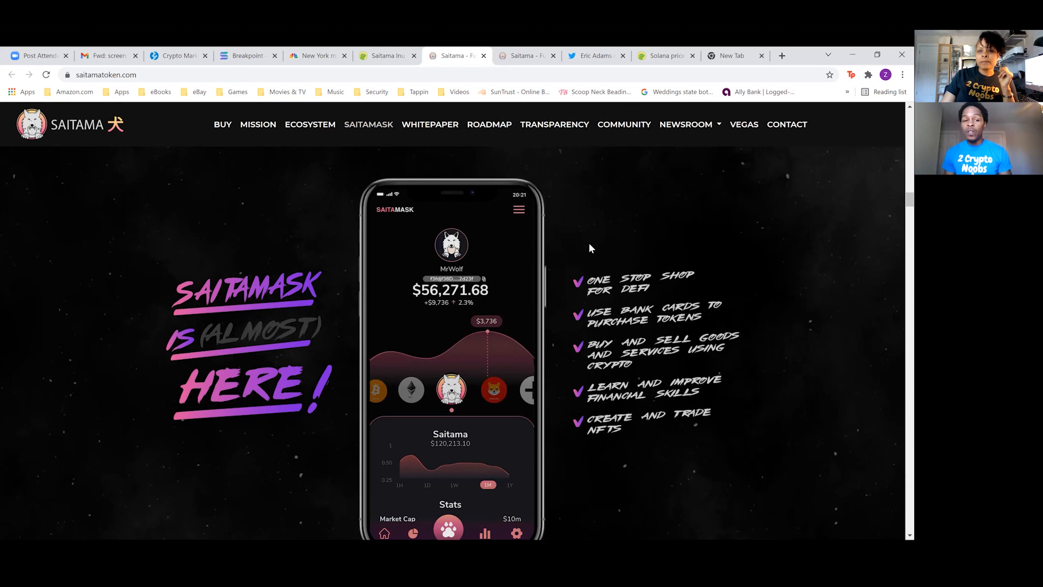
mouse_move(603, 223)
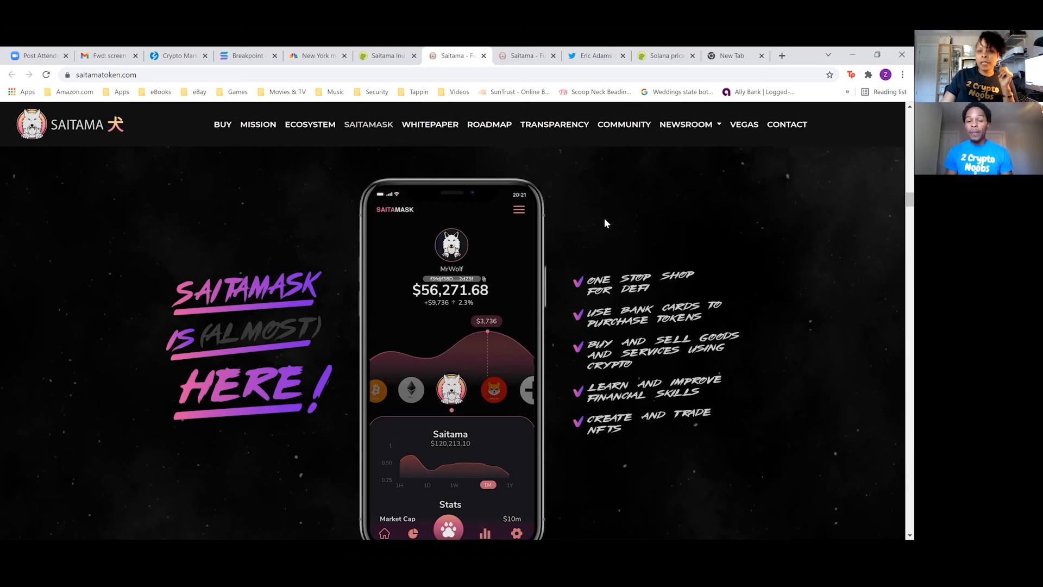